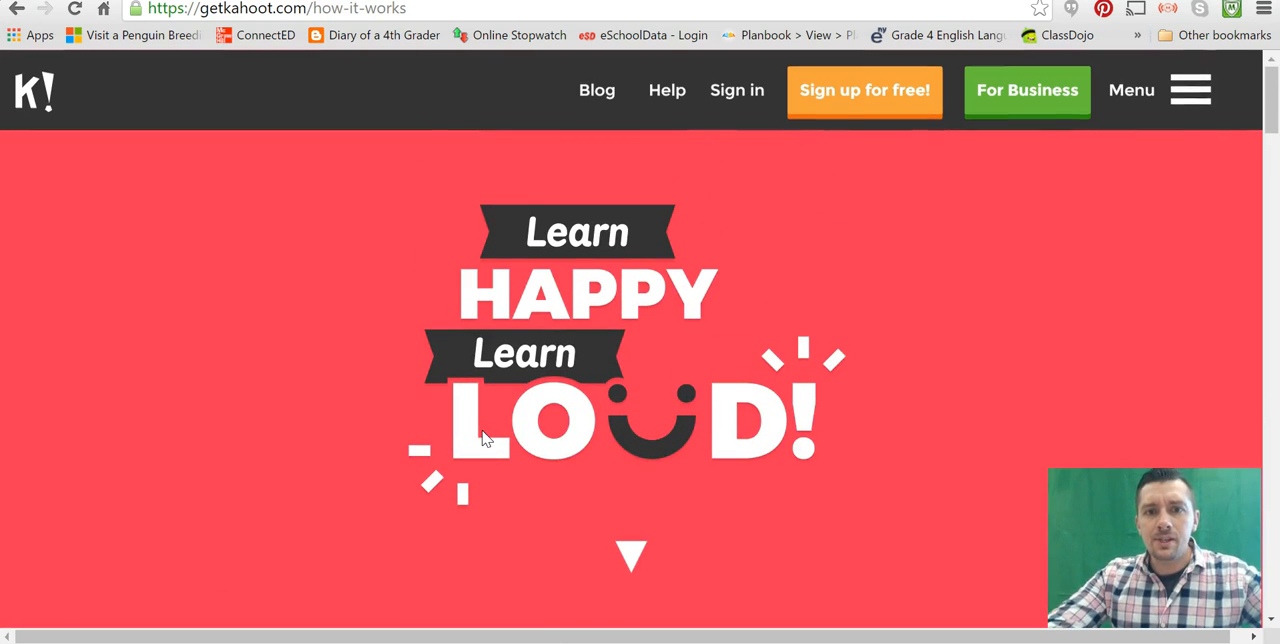
# - Scroll the how-it-works page past the Create section down to the Play section
pyautogui.scroll(-3)
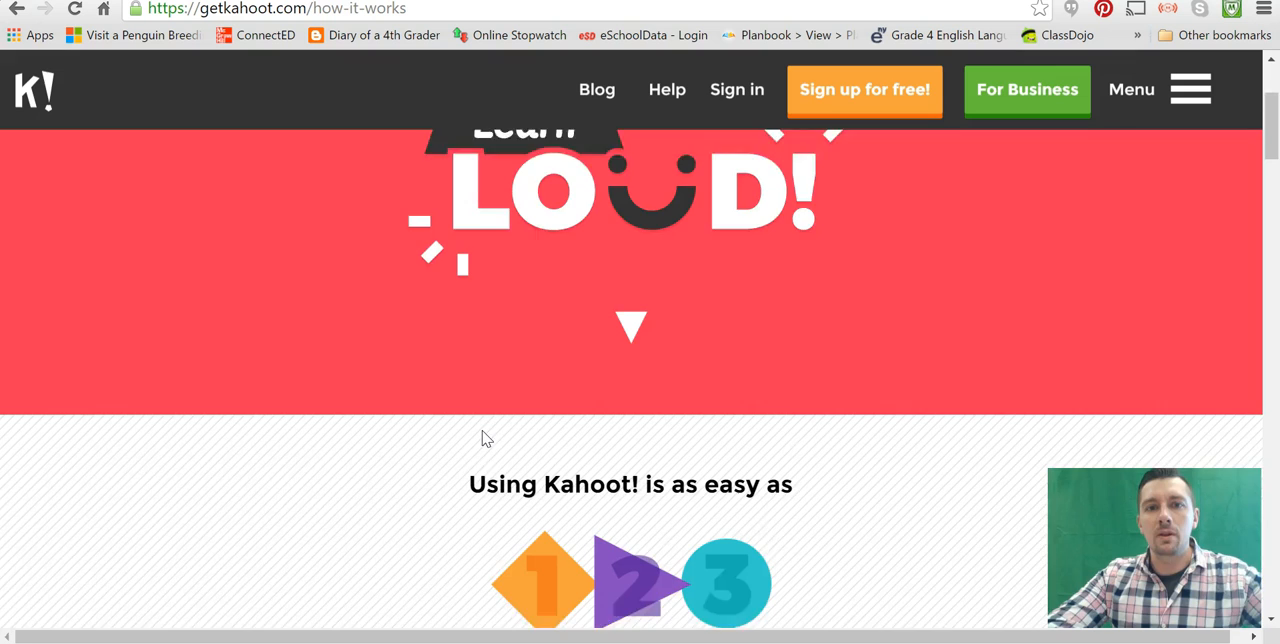
pyautogui.scroll(-3)
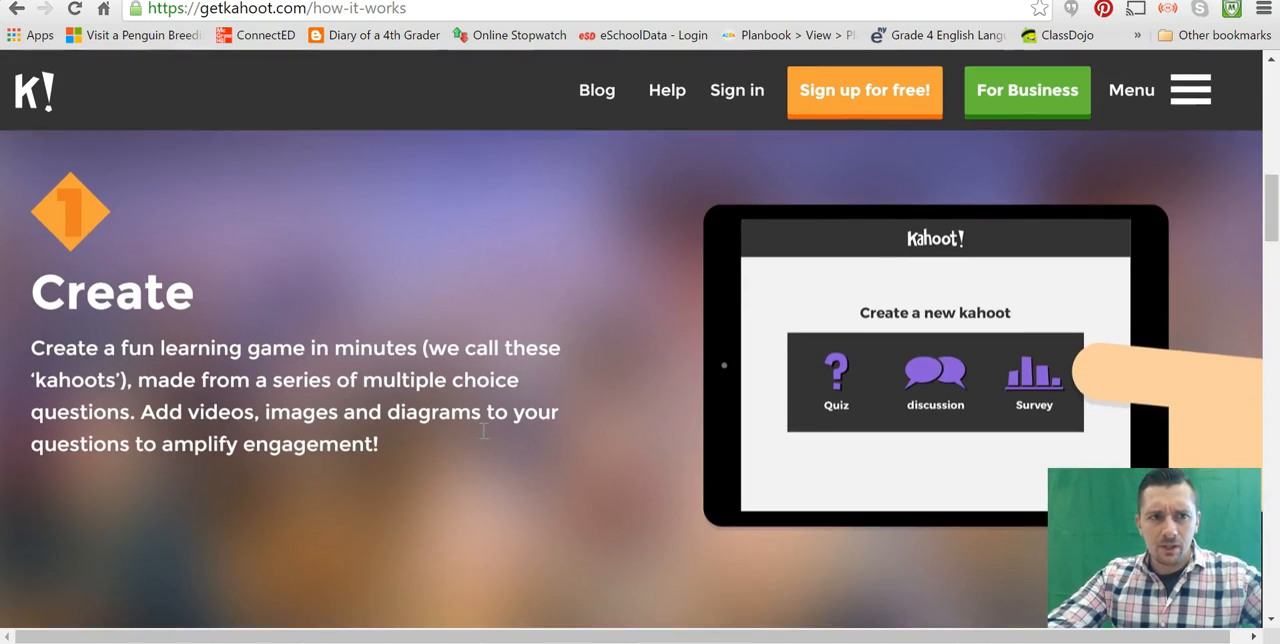
pyautogui.moveTo(487, 439)
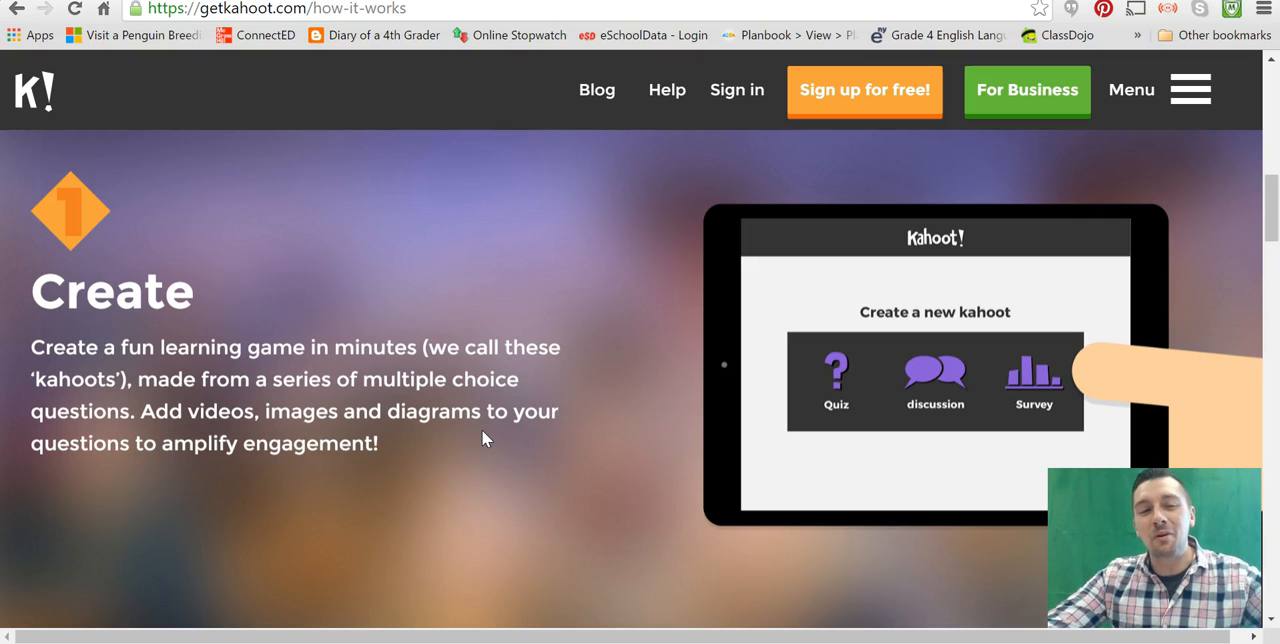
pyautogui.scroll(-3)
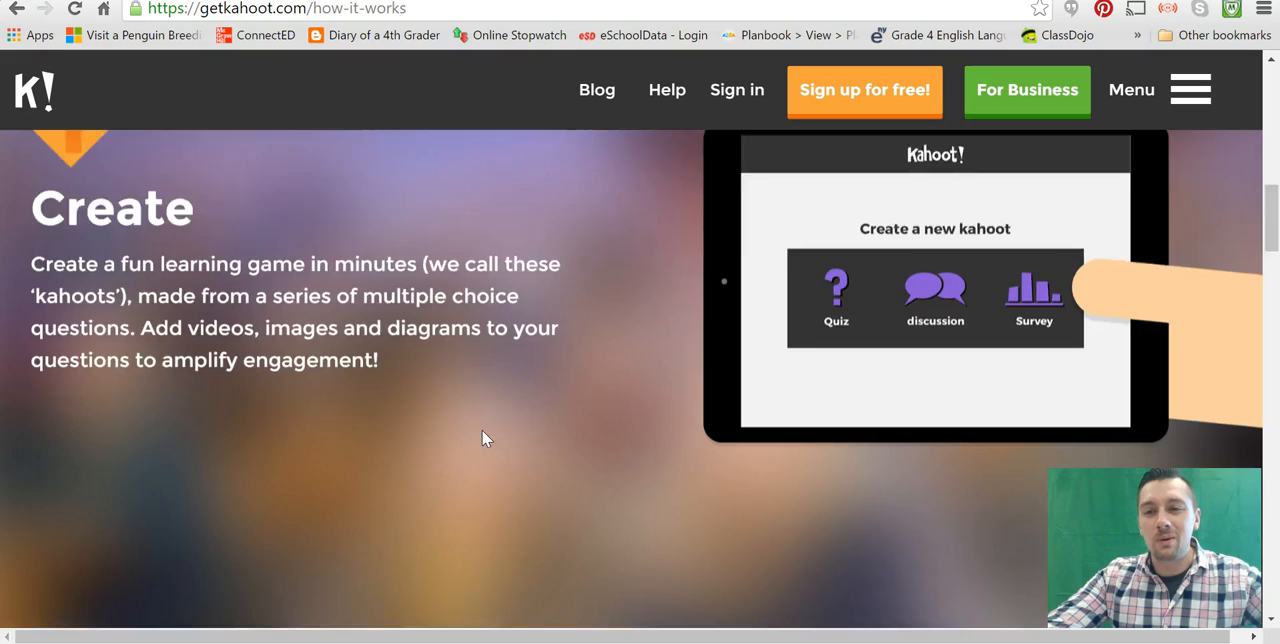
pyautogui.scroll(-3)
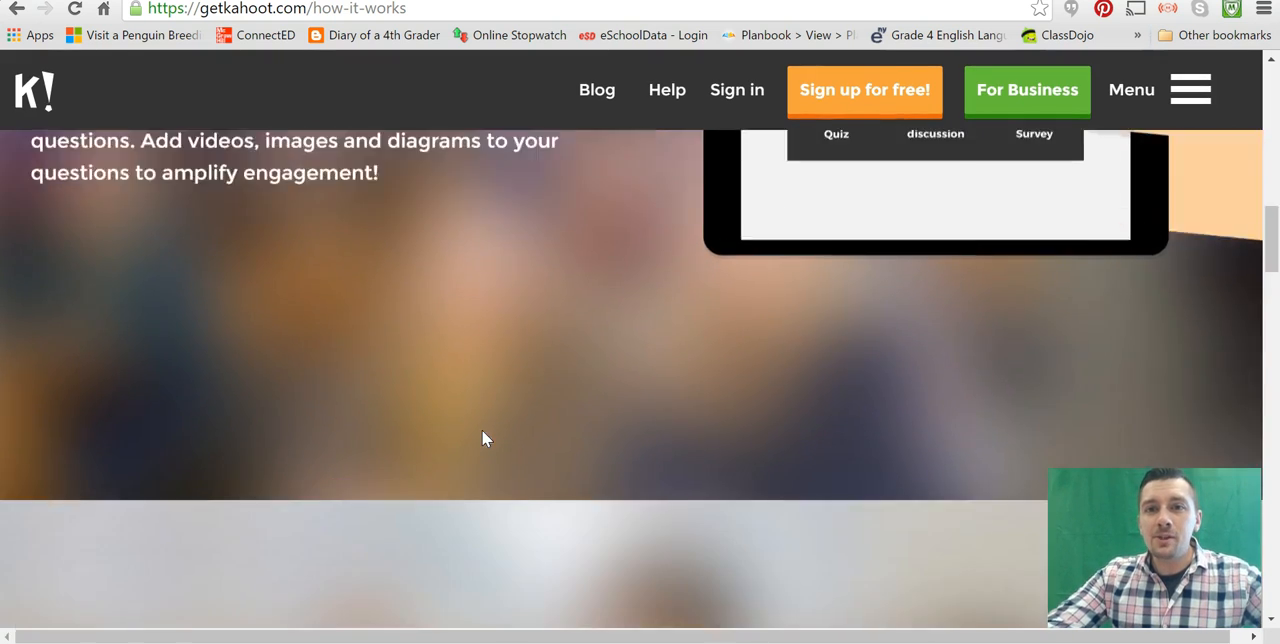
pyautogui.scroll(-3)
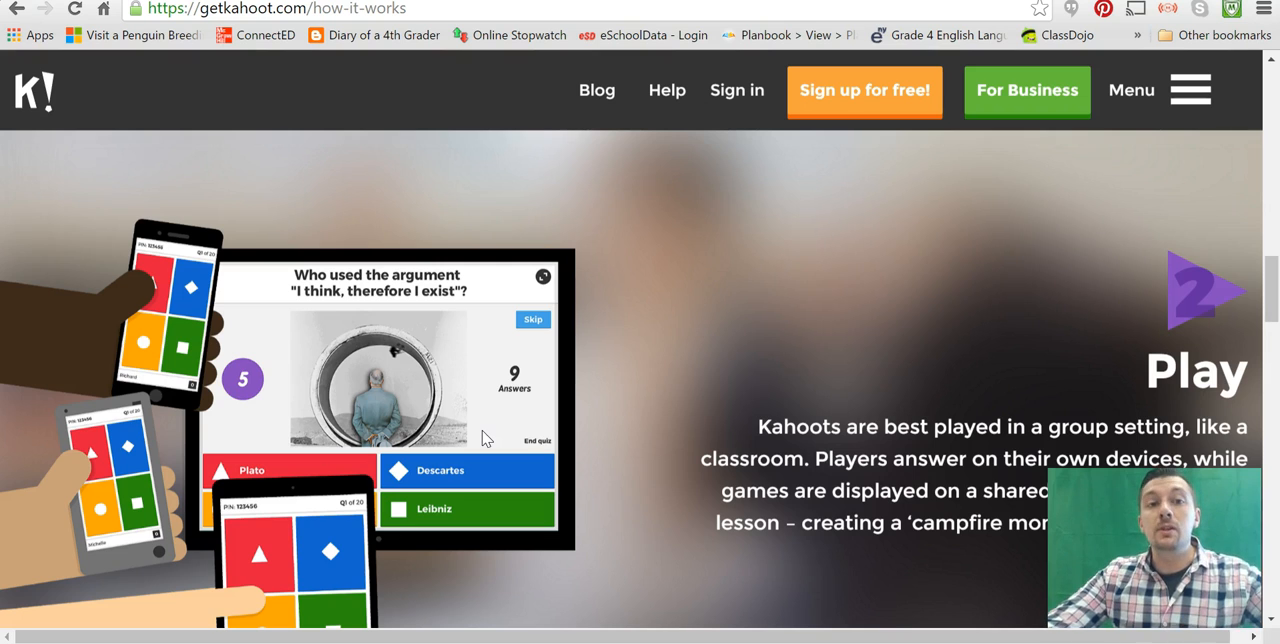
pyautogui.moveTo(303, 250)
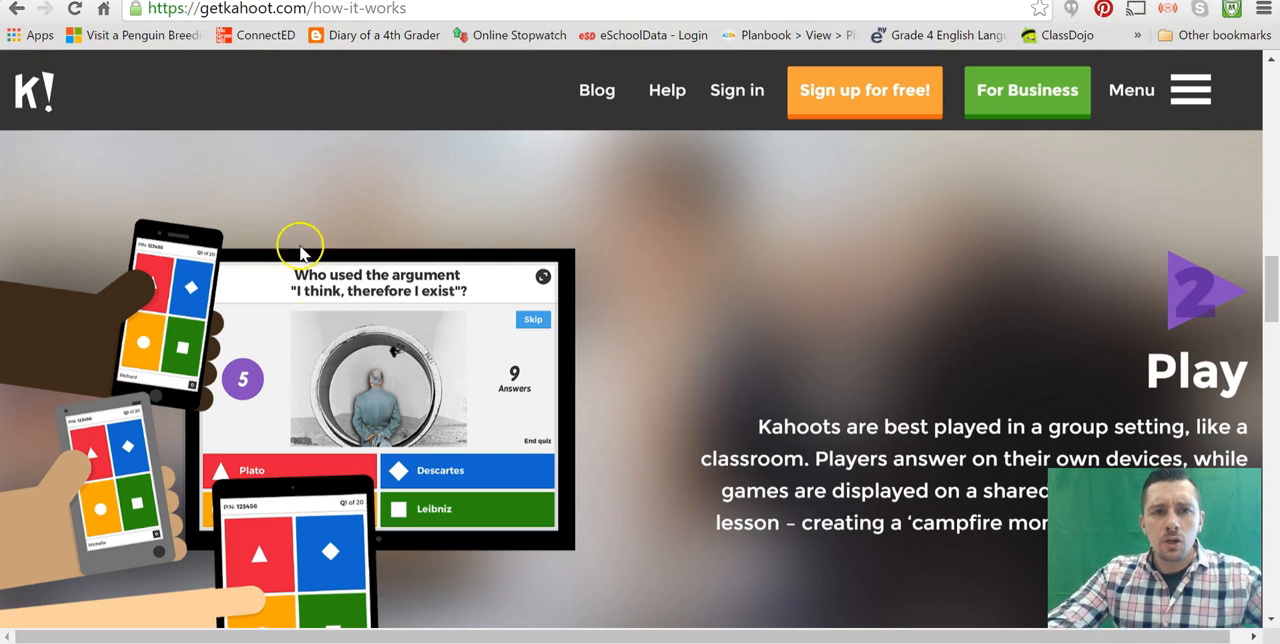
pyautogui.moveTo(285, 282)
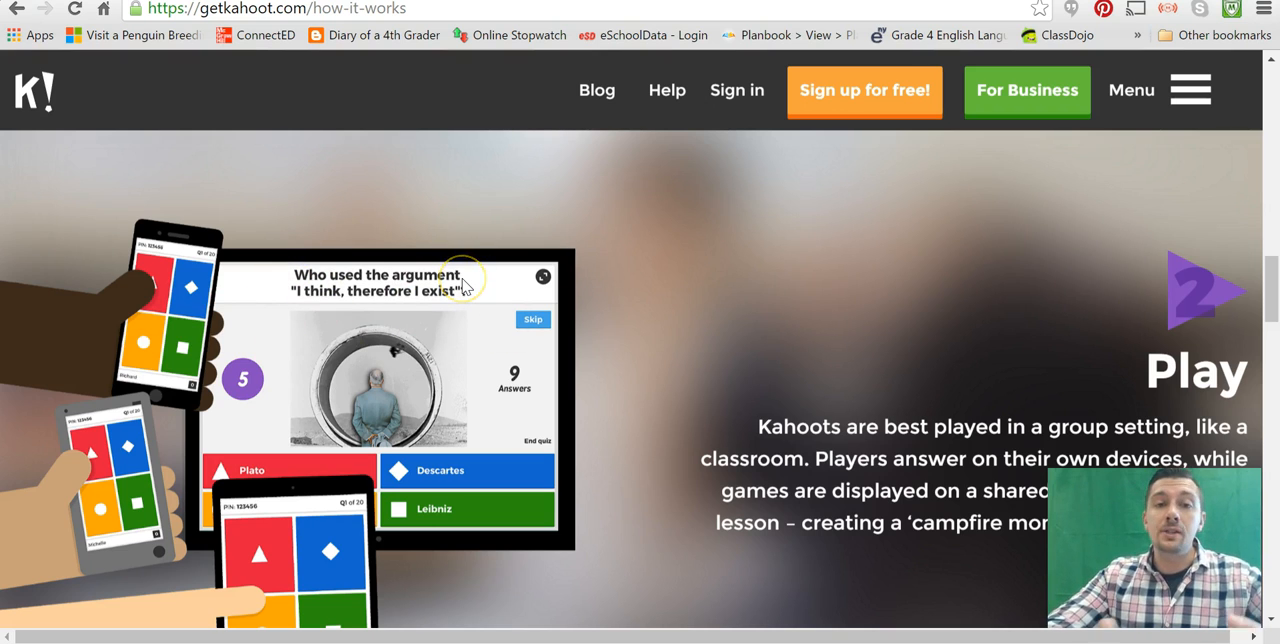
pyautogui.moveTo(328, 370)
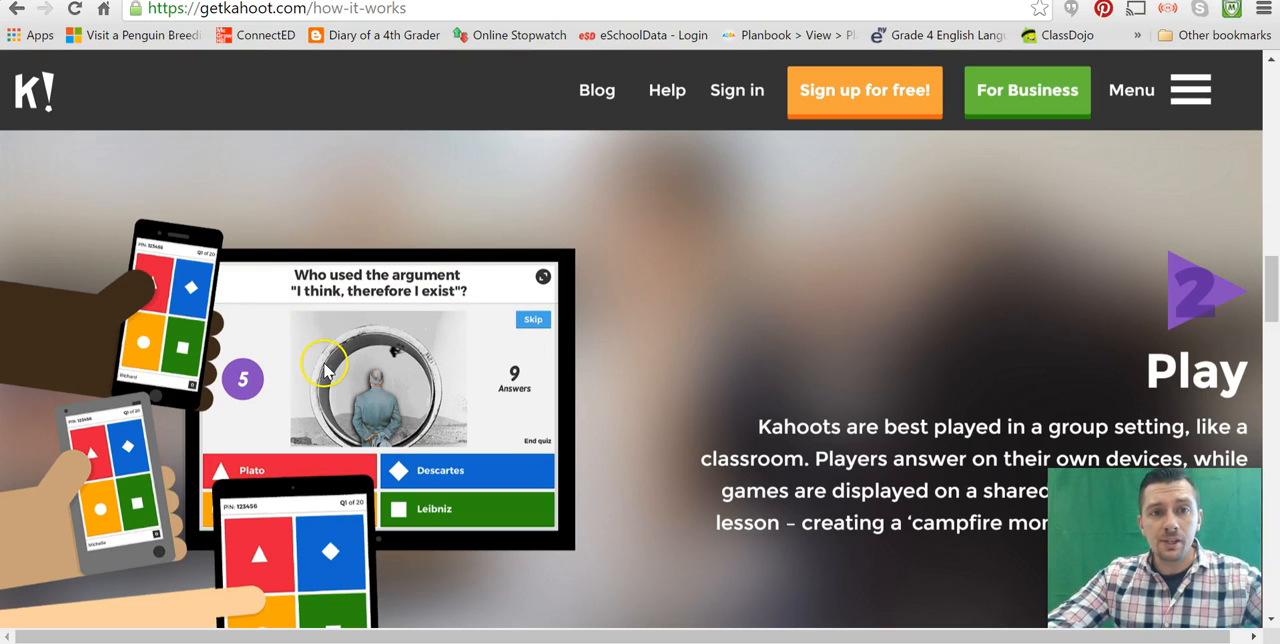
pyautogui.moveTo(166, 349)
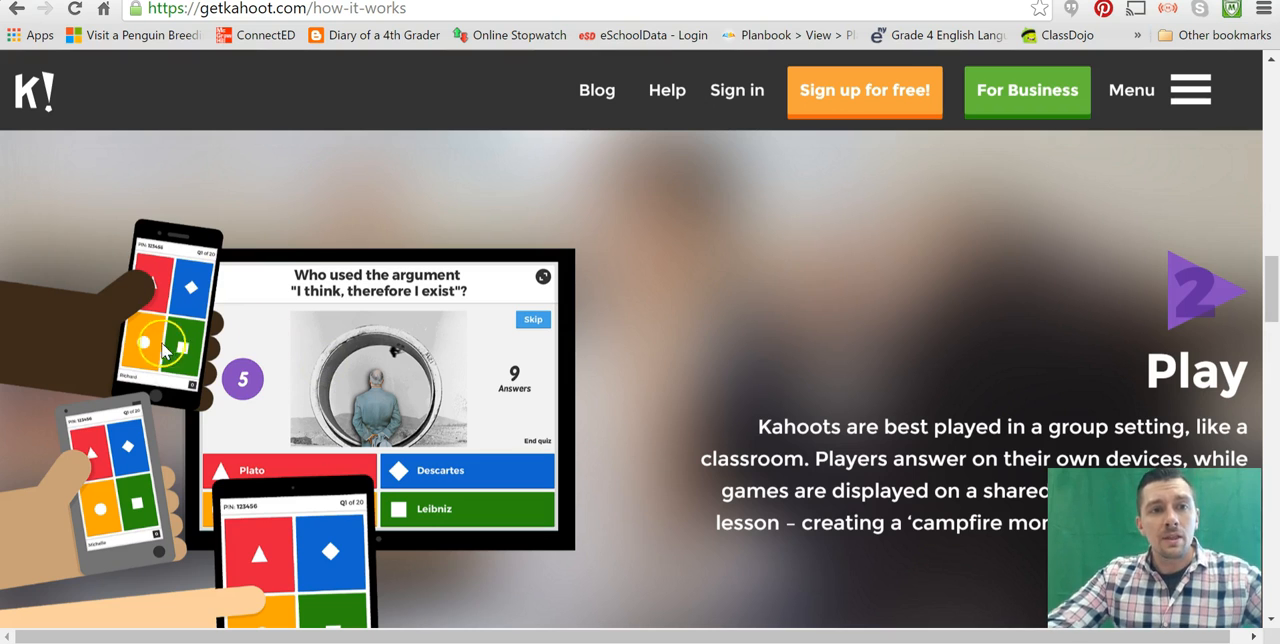
pyautogui.moveTo(196, 291)
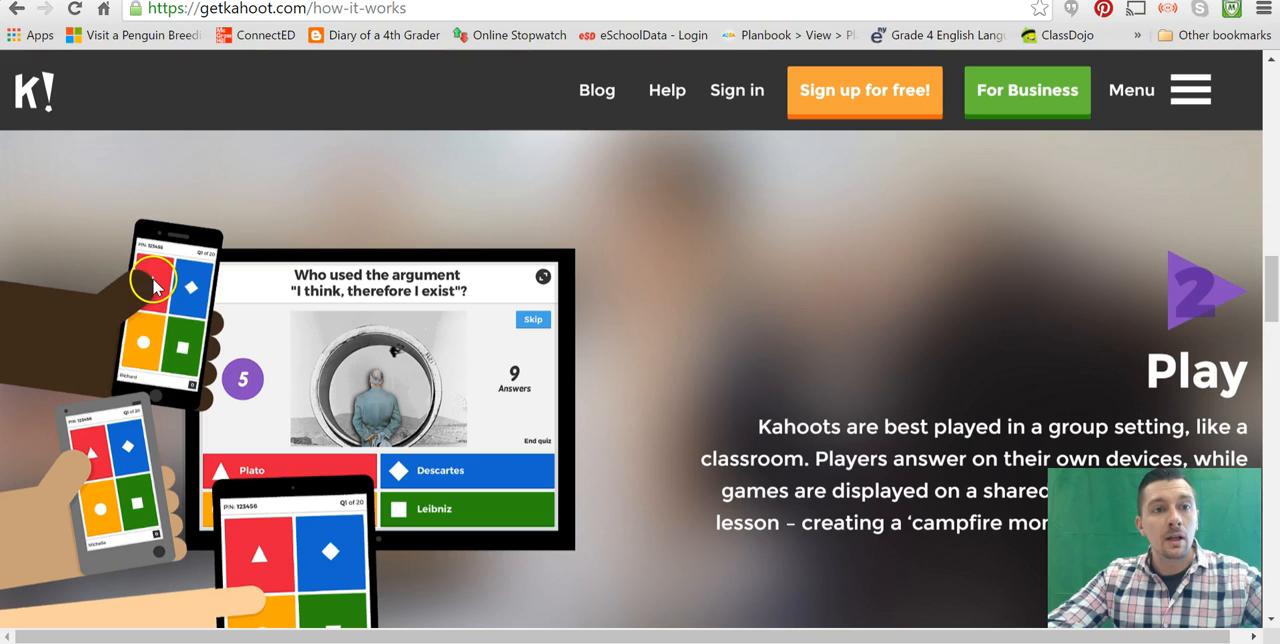
pyautogui.moveTo(125, 343)
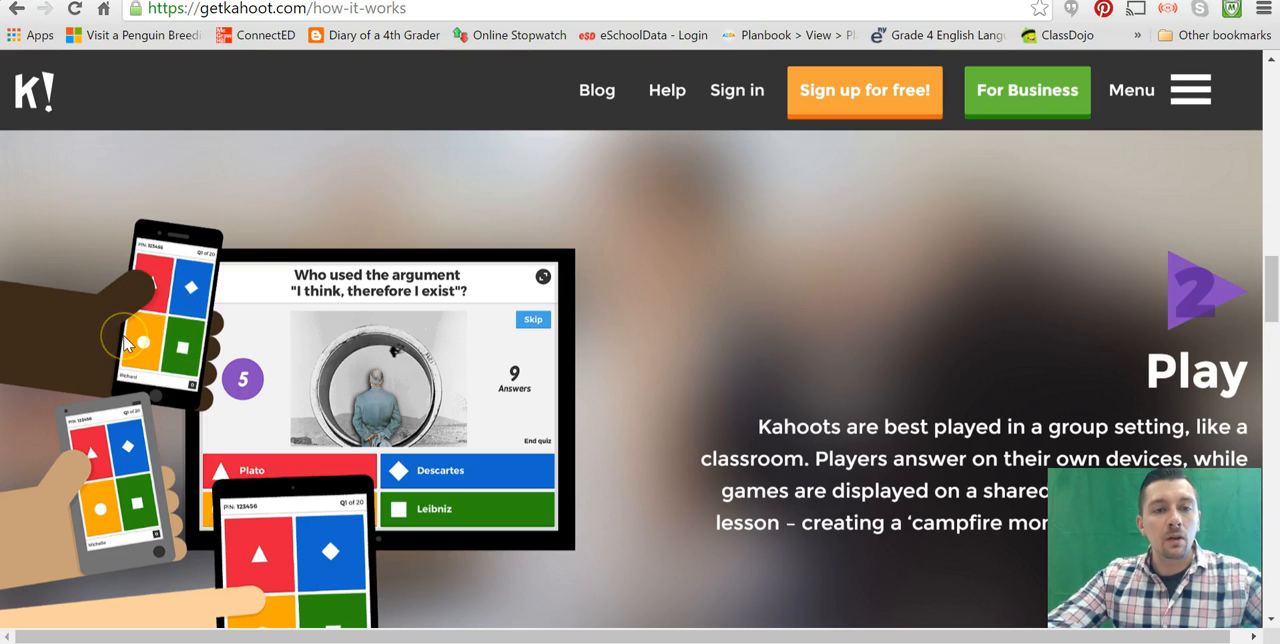
pyautogui.moveTo(550, 283)
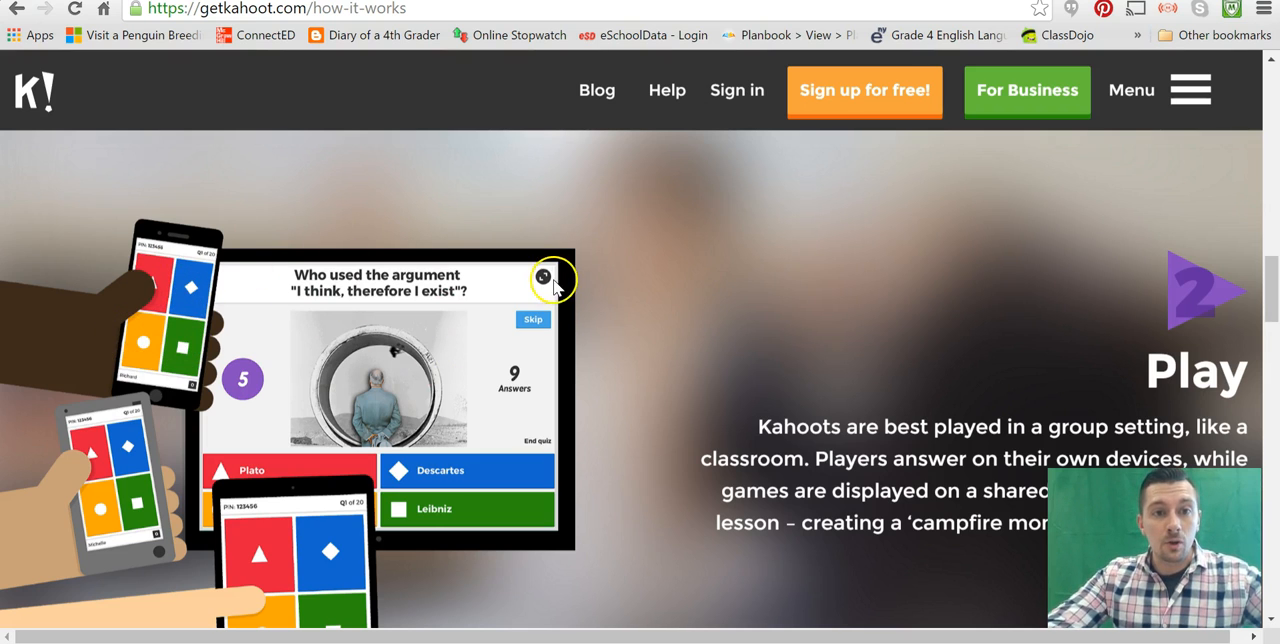
pyautogui.moveTo(464, 516)
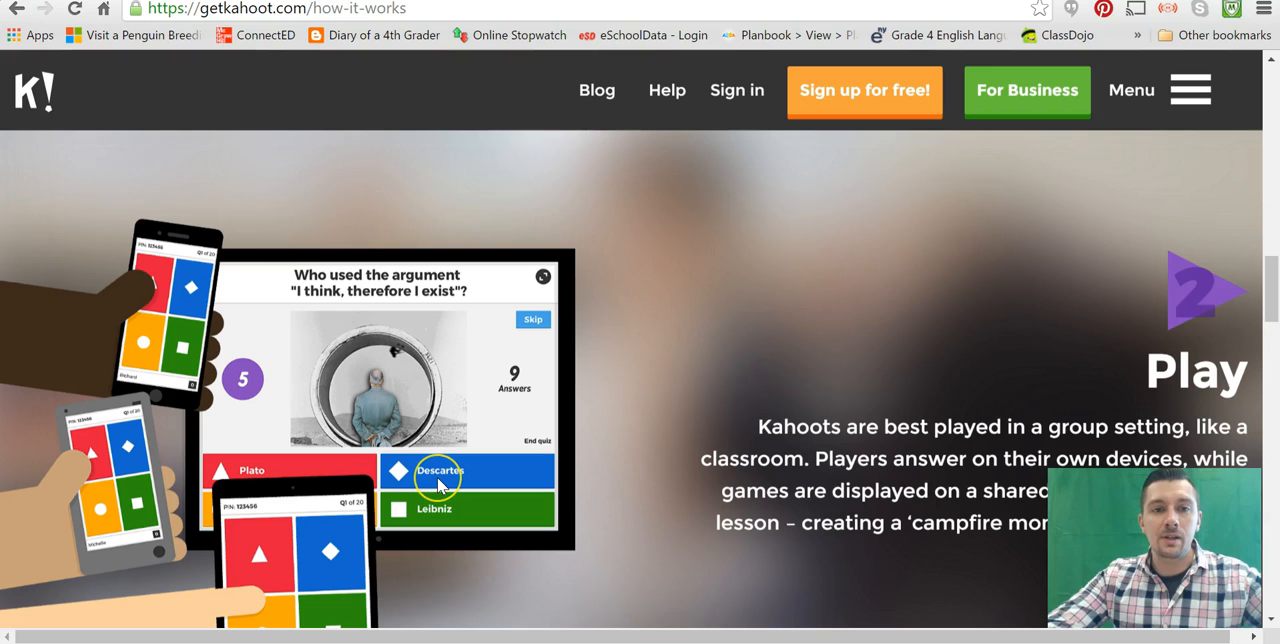
pyautogui.moveTo(193, 286)
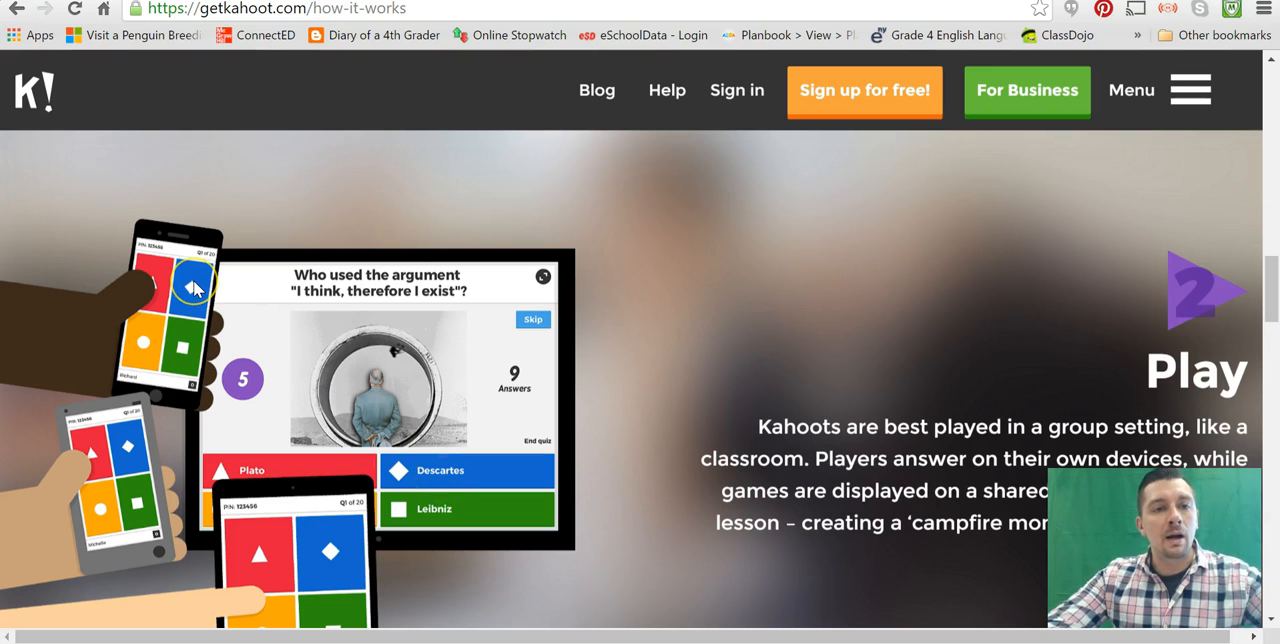
pyautogui.moveTo(402, 447)
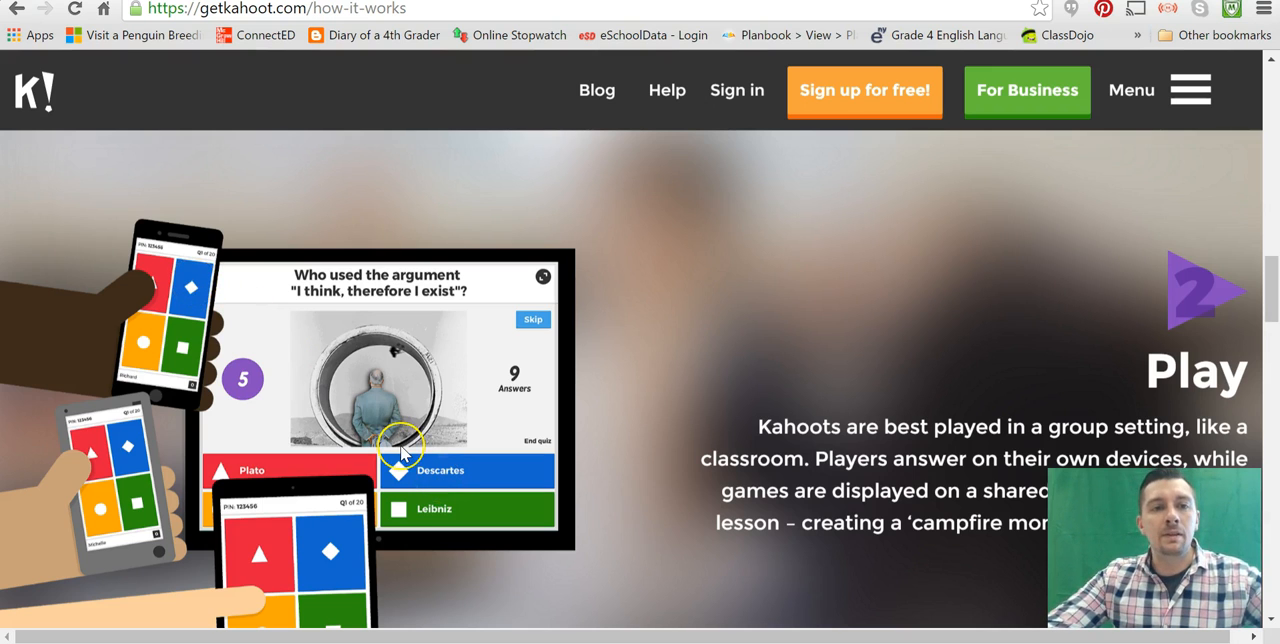
# - Scroll through the Share section, then go to the Kahoot! sign-in page
pyautogui.scroll(-3)
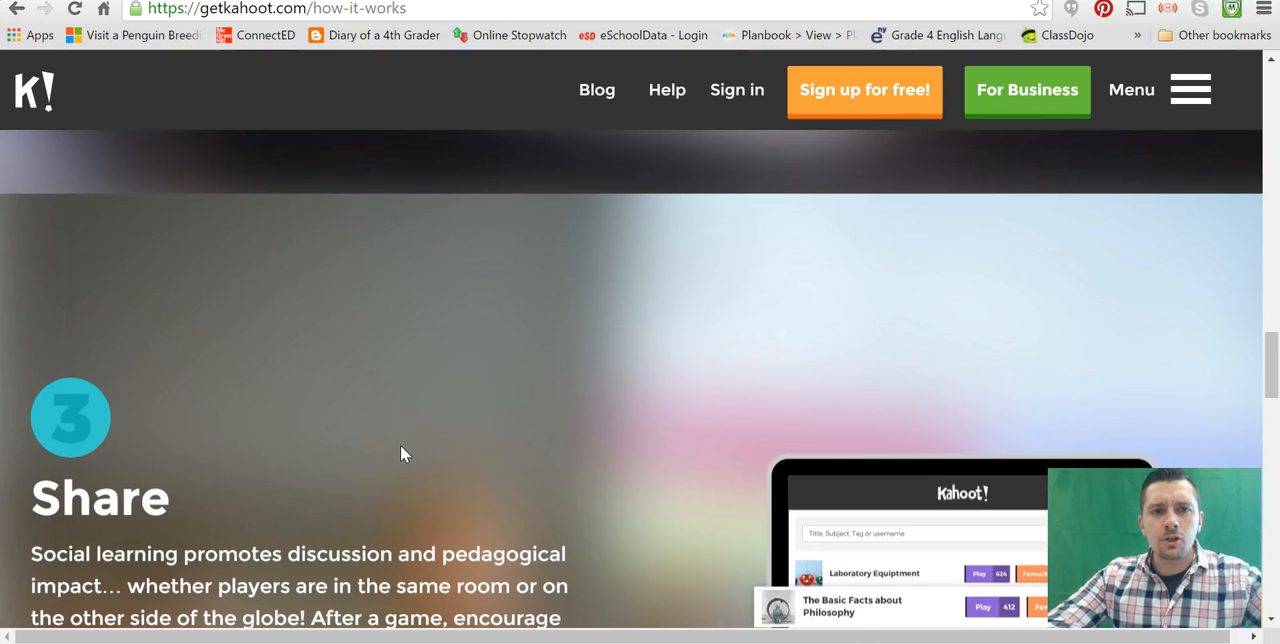
pyautogui.scroll(-3)
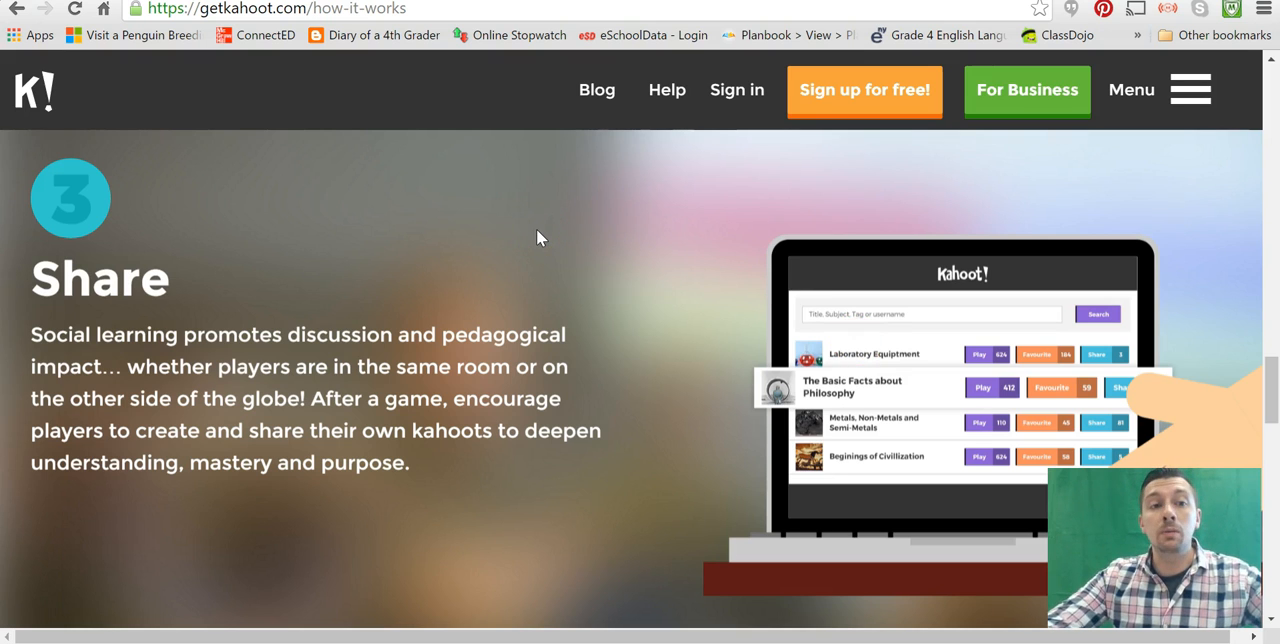
pyautogui.scroll(-3)
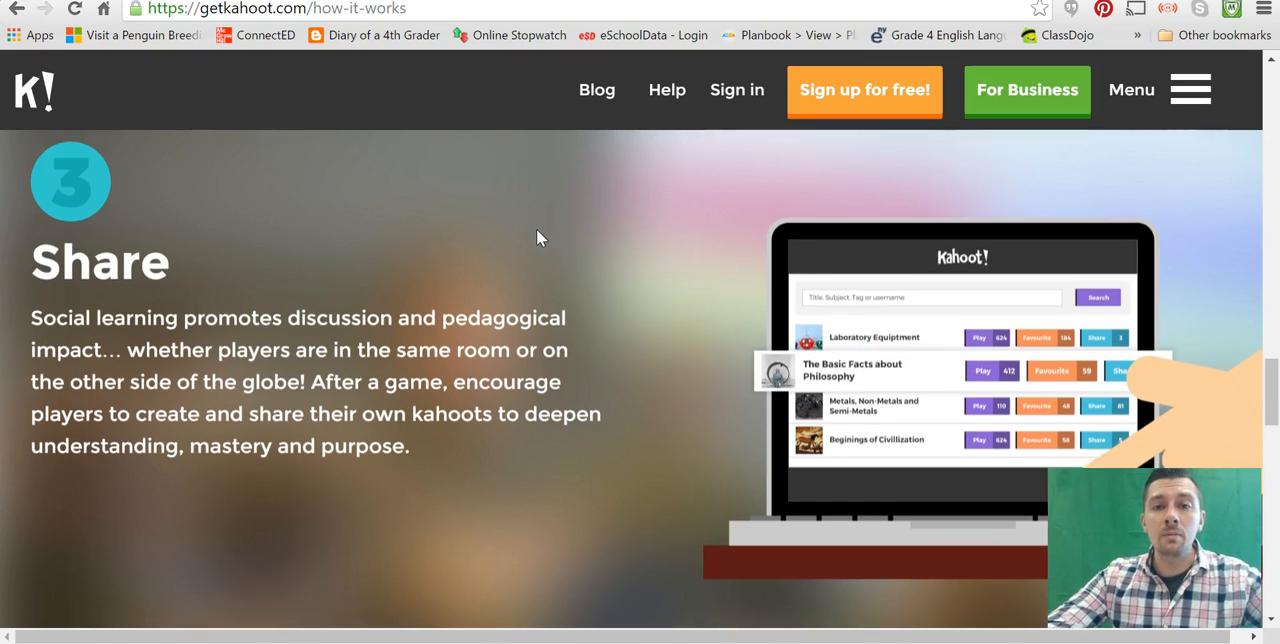
pyautogui.scroll(-3)
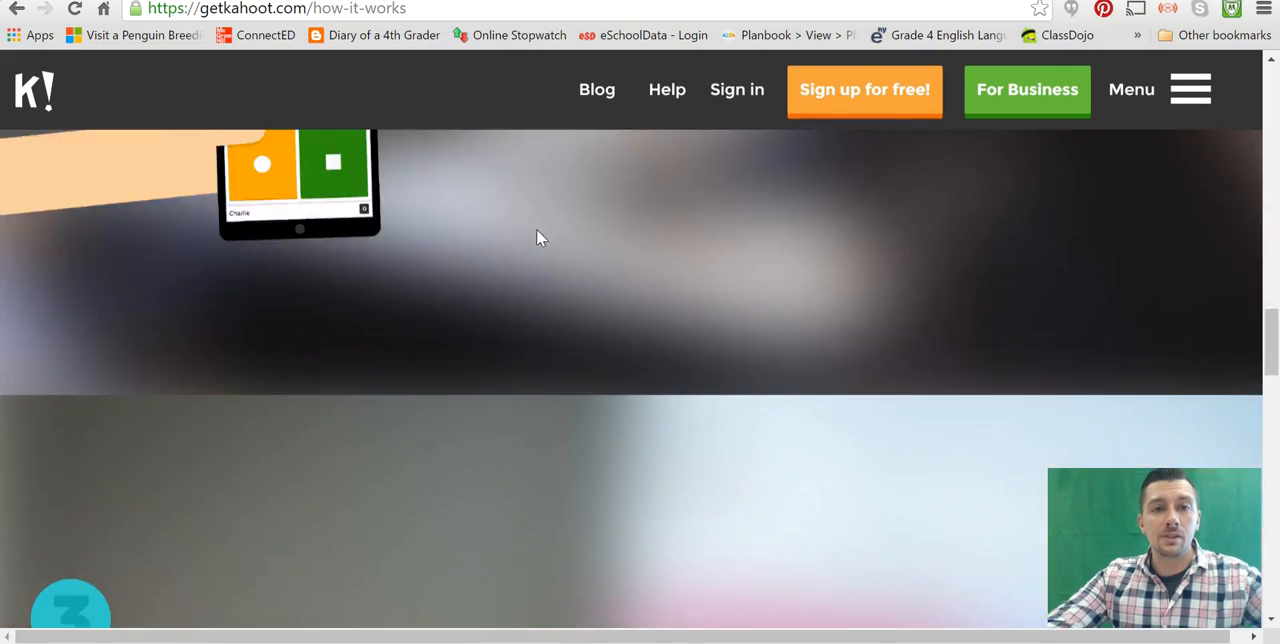
pyautogui.click(737, 89)
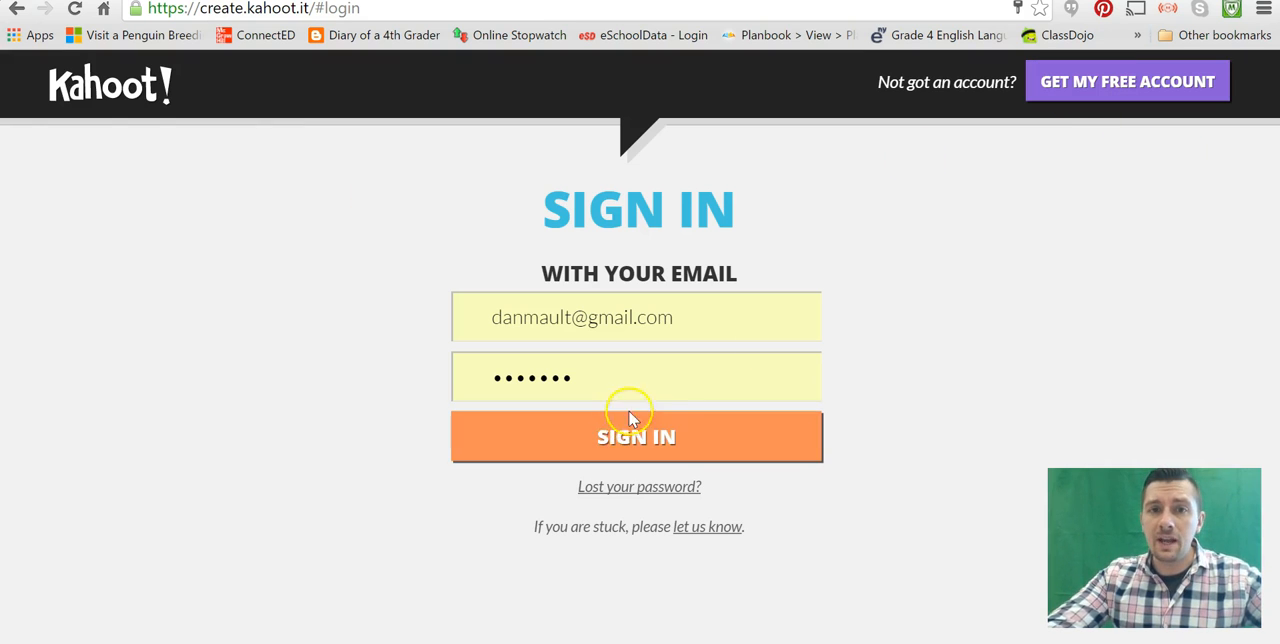
# - Sign in to the teacher account and view the My Kahoots list
pyautogui.click(637, 437)
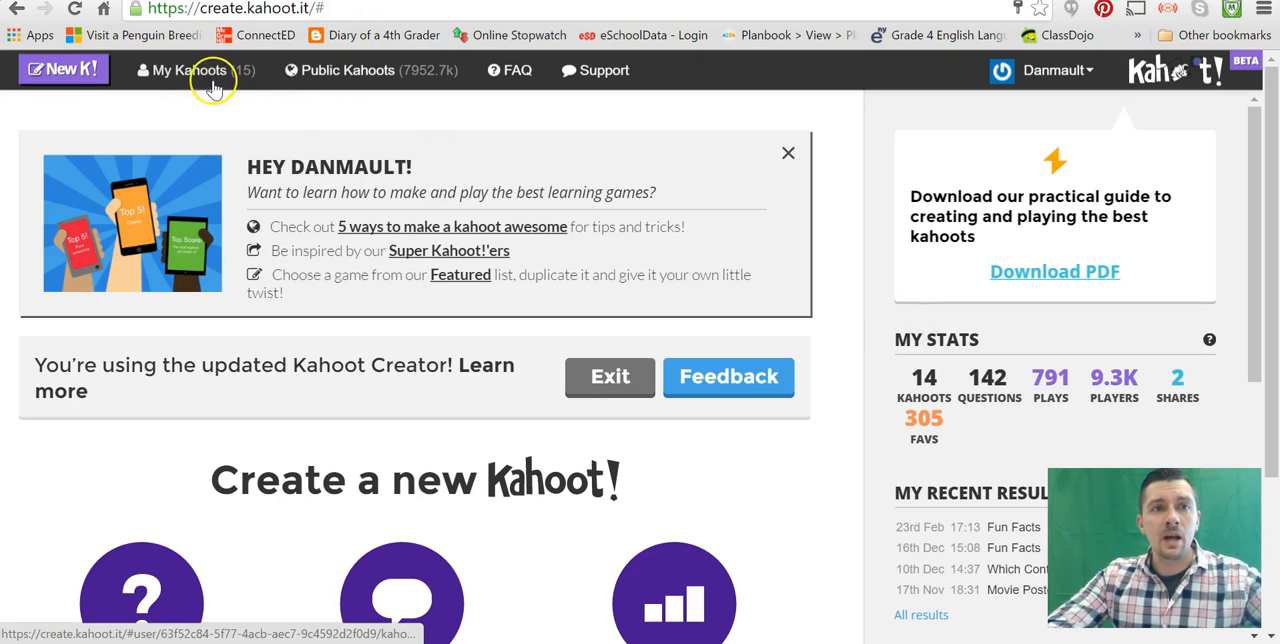
pyautogui.moveTo(208, 95)
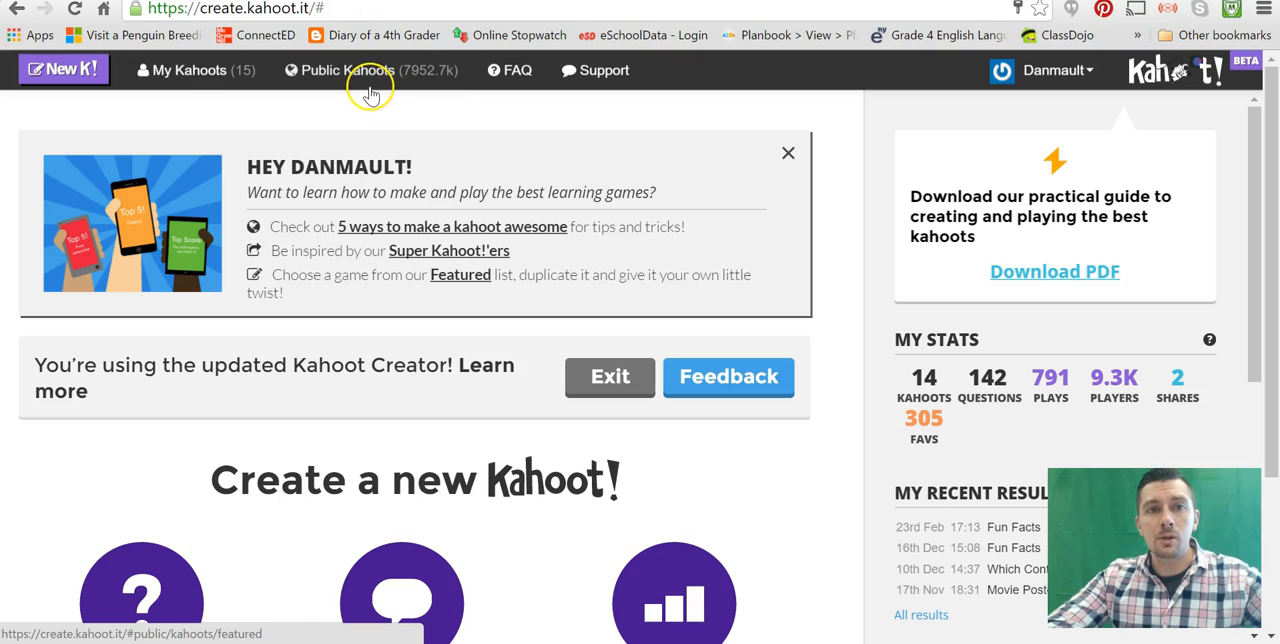
pyautogui.moveTo(320, 70)
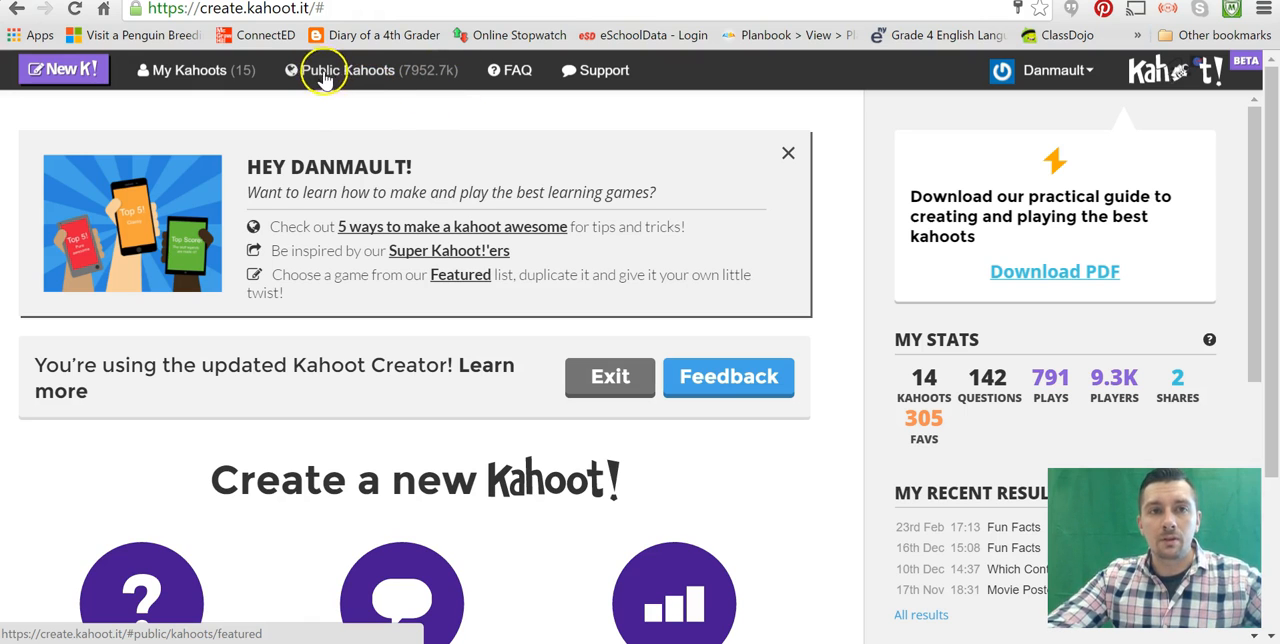
pyautogui.moveTo(406, 274)
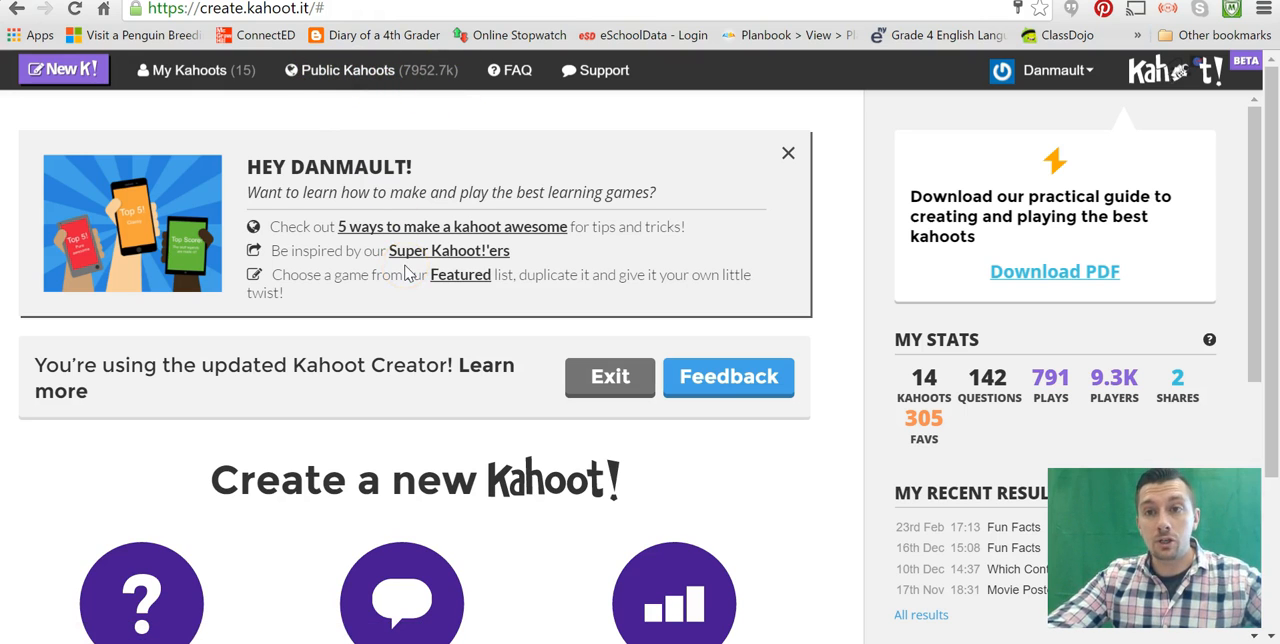
pyautogui.moveTo(518, 70)
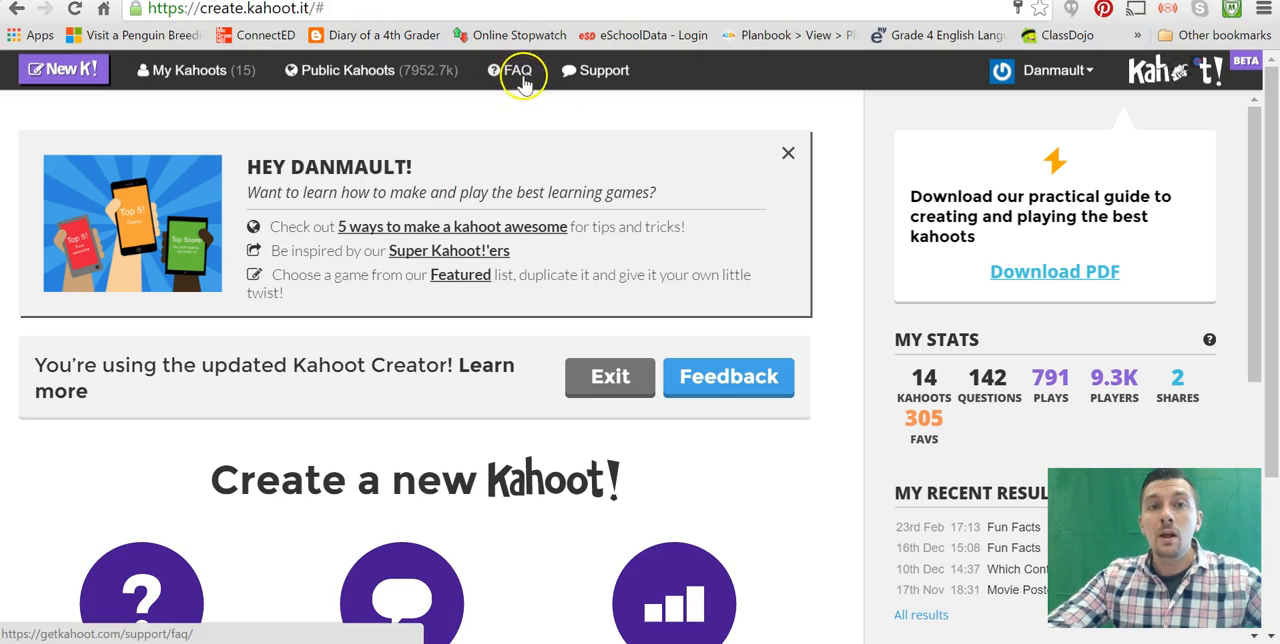
pyautogui.moveTo(606, 72)
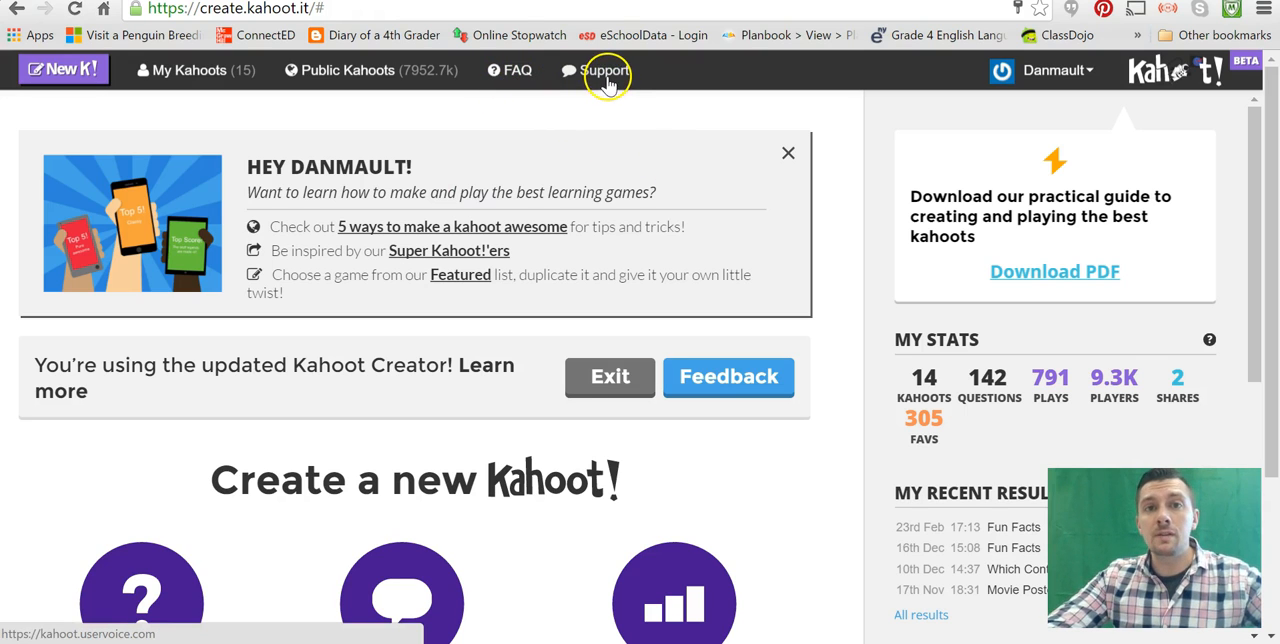
pyautogui.moveTo(383, 107)
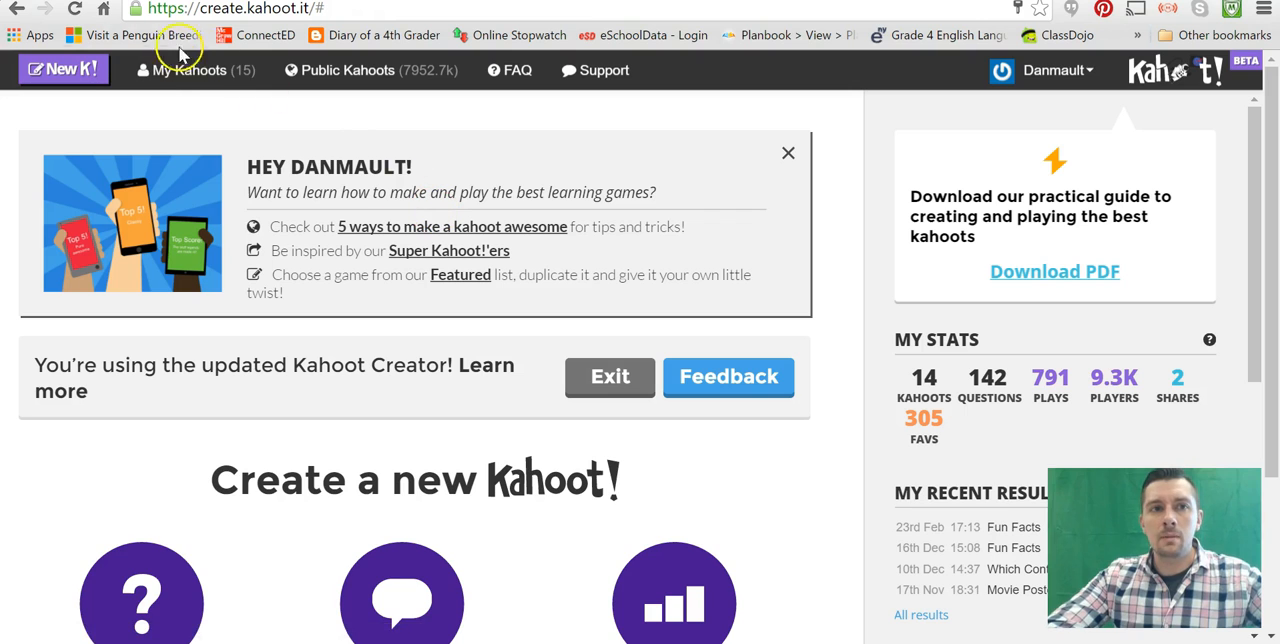
pyautogui.moveTo(165, 84)
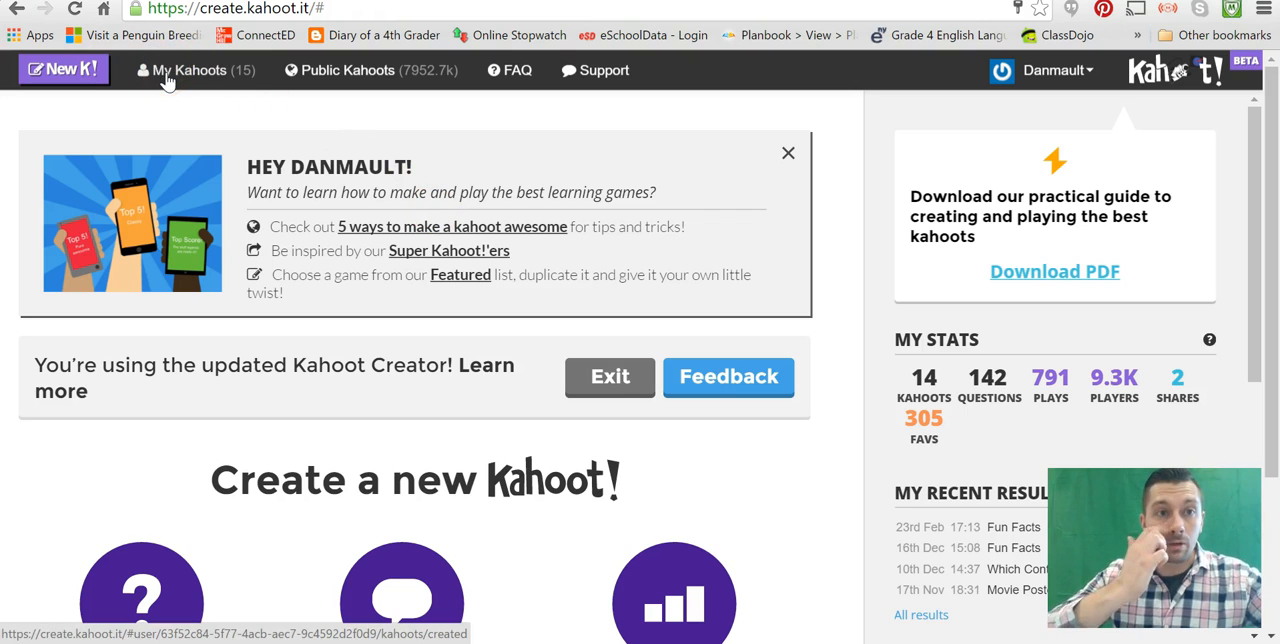
pyautogui.click(200, 70)
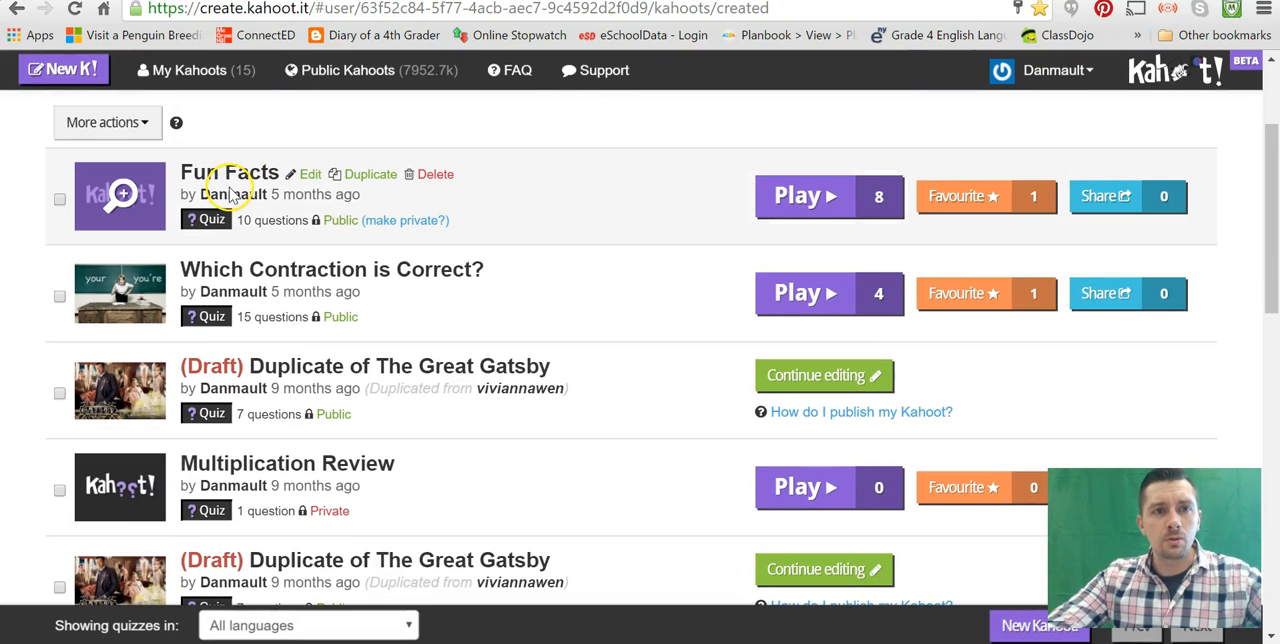
pyautogui.moveTo(262, 276)
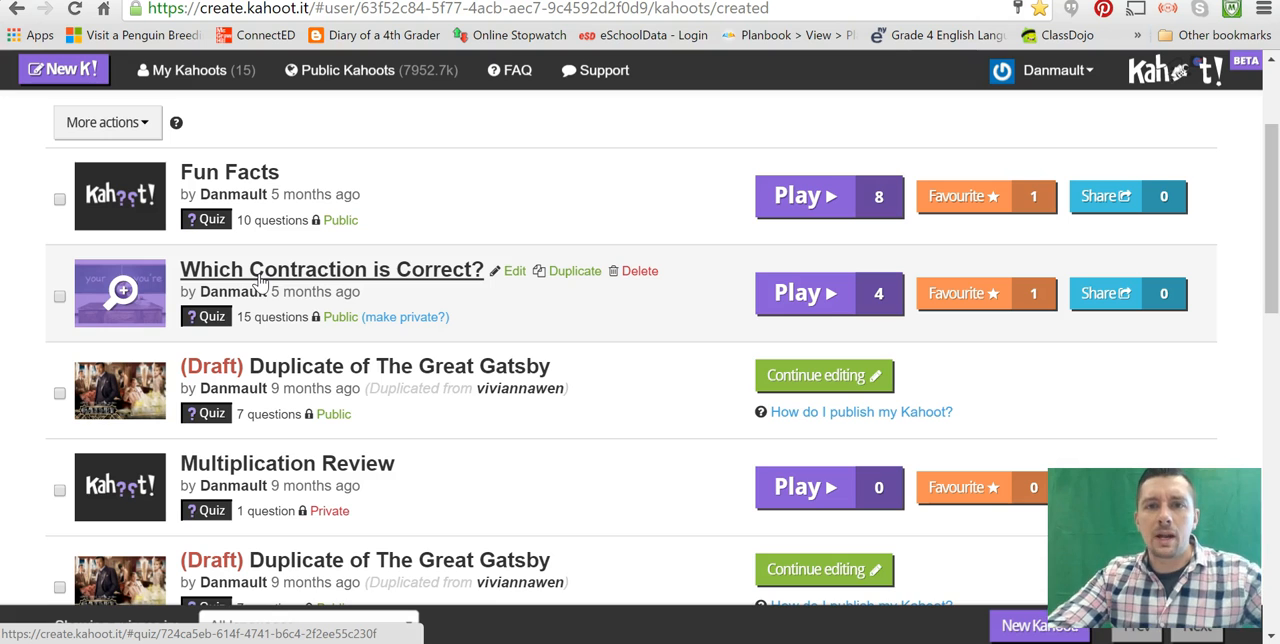
# - Browse the Which Contraction is Correct? quiz's questions, then return to Create a new Kahoot
pyautogui.click(331, 269)
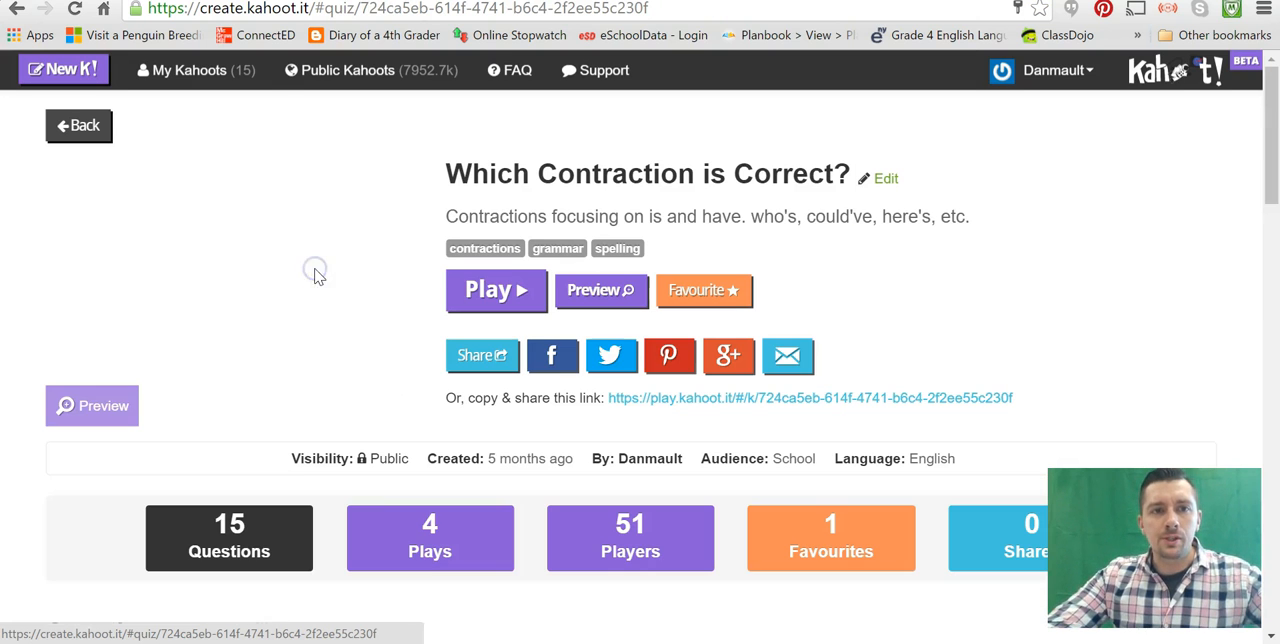
pyautogui.scroll(-3)
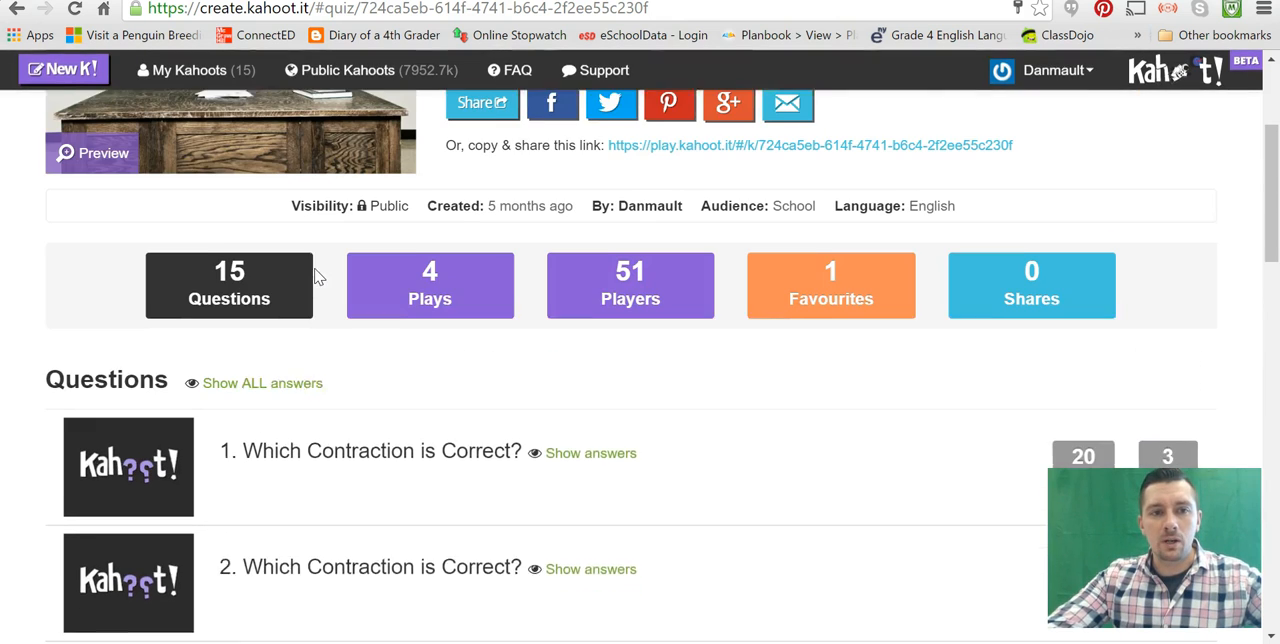
pyautogui.scroll(-3)
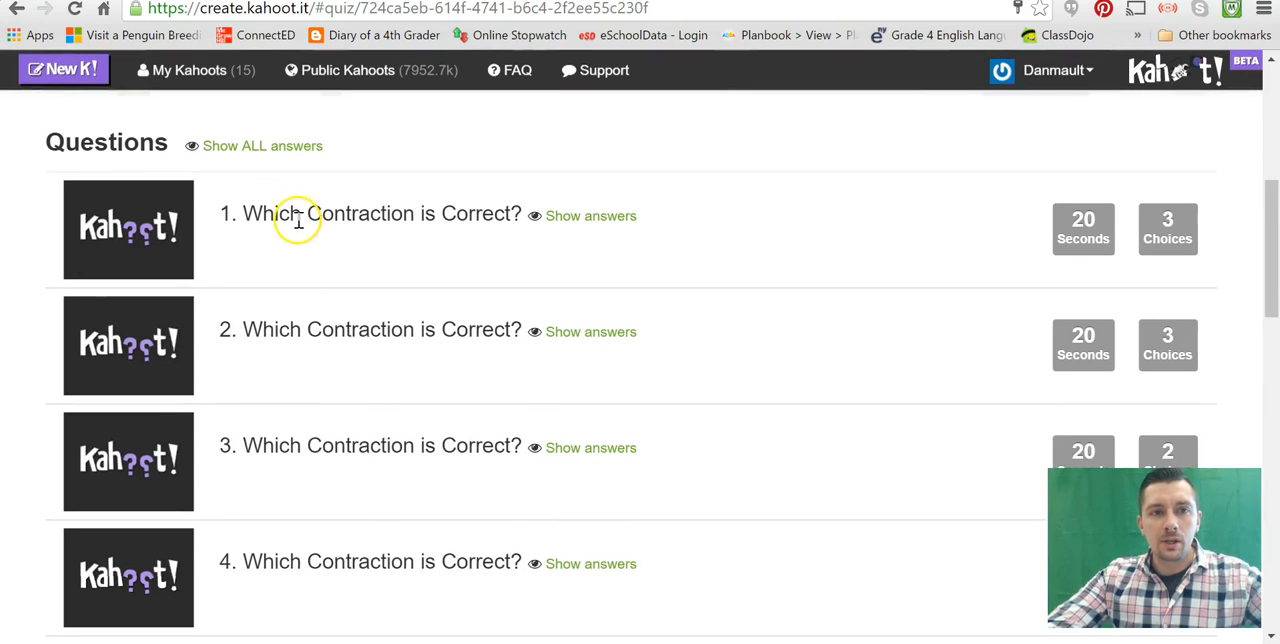
pyautogui.moveTo(658, 216)
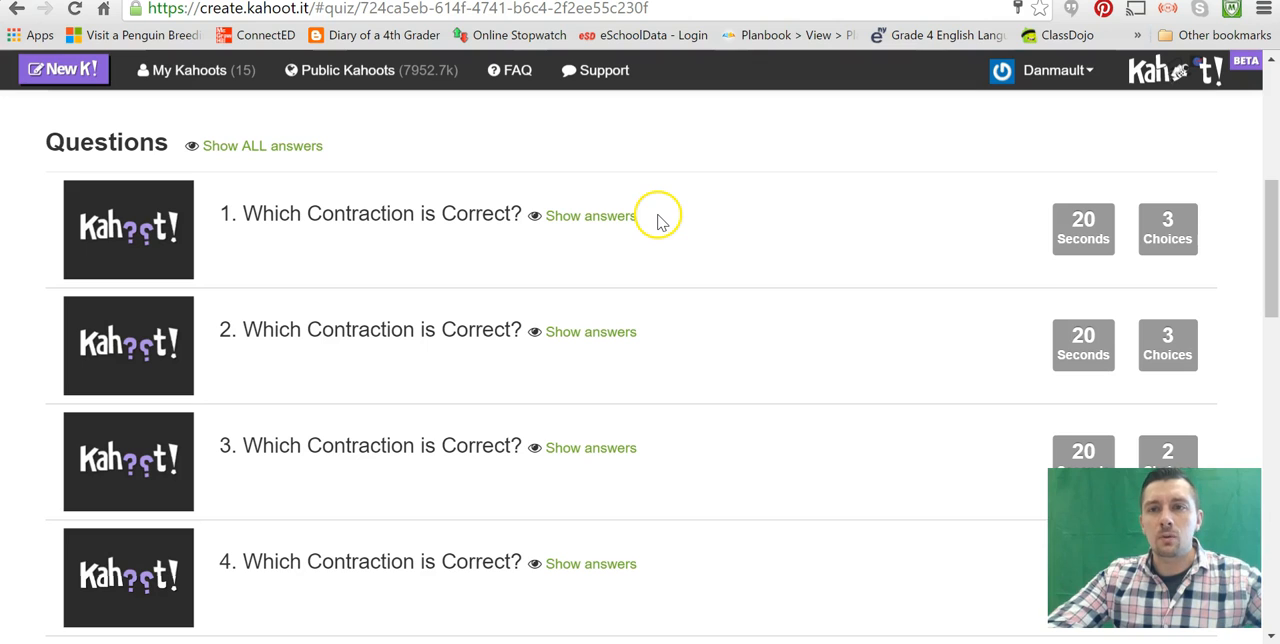
pyautogui.click(590, 215)
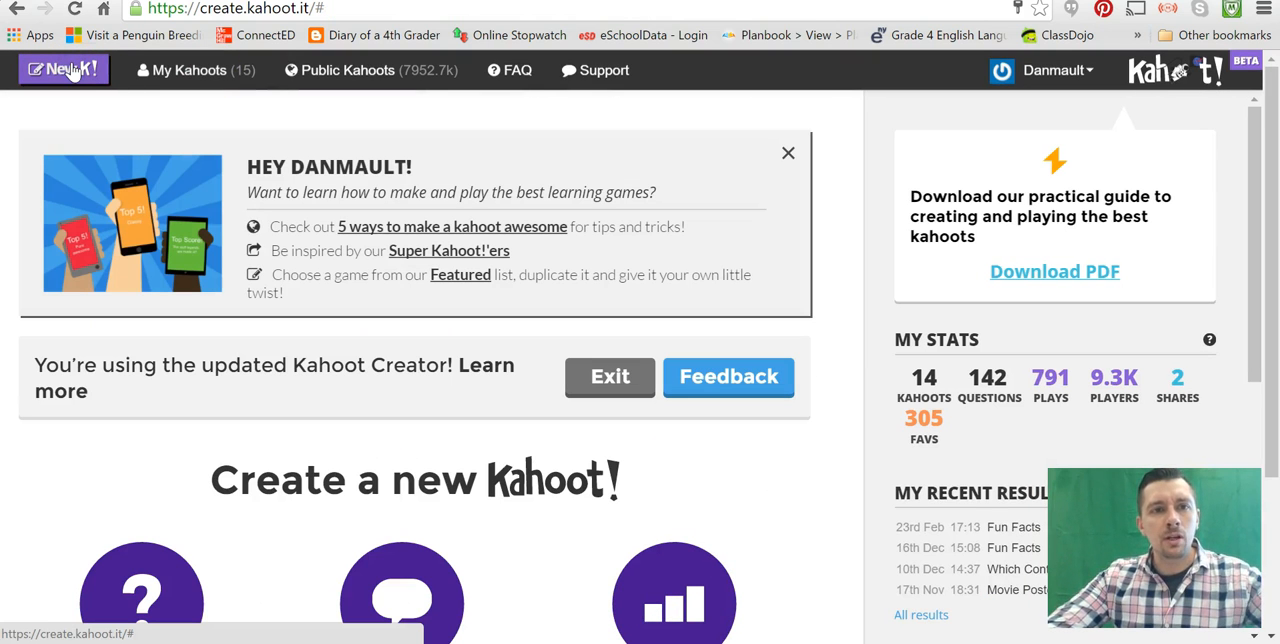
pyautogui.moveTo(745, 378)
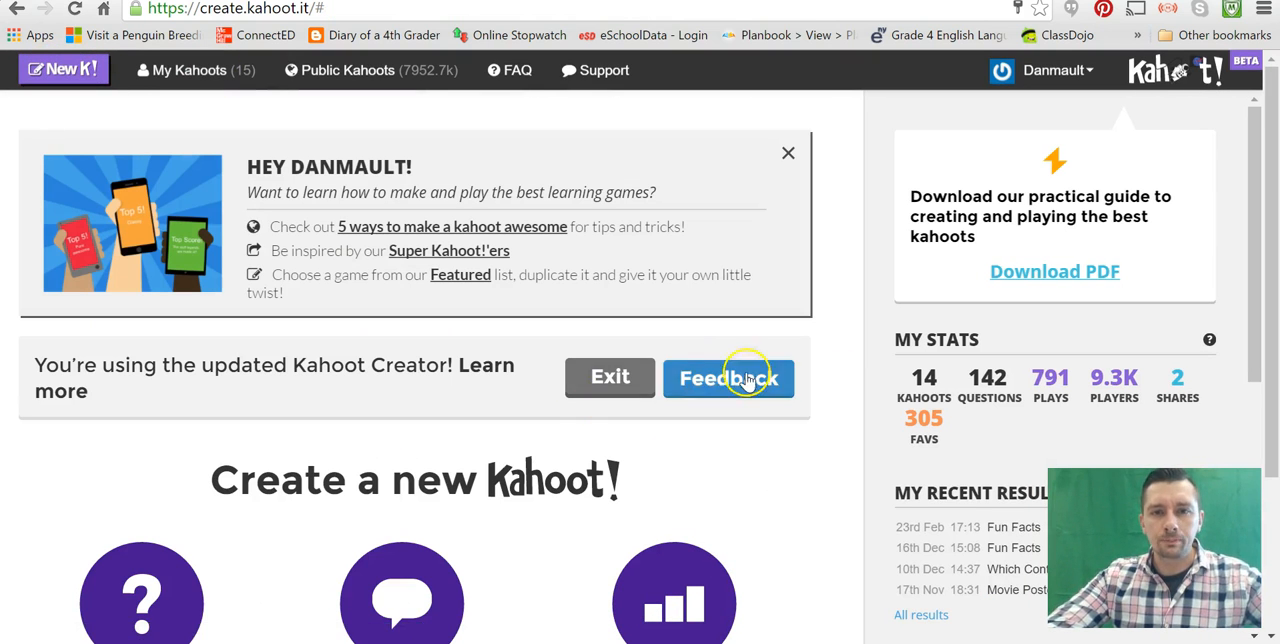
# - Create a new Quiz-type kahoot named 'Parts of Speech'
pyautogui.scroll(-3)
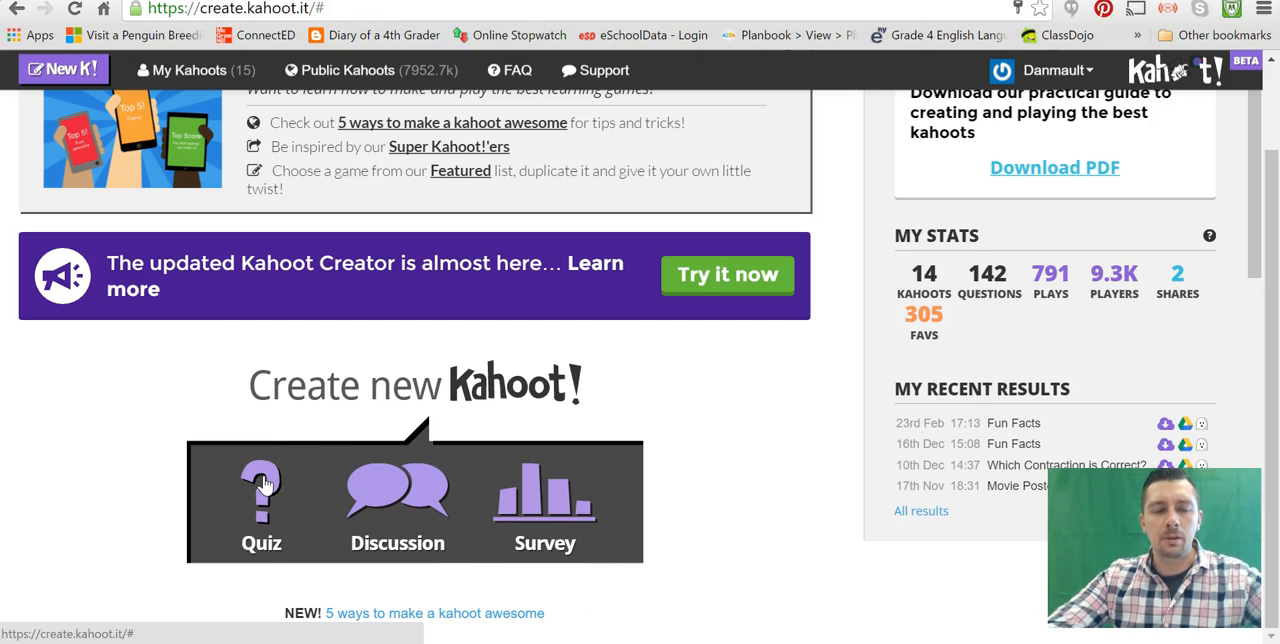
pyautogui.click(262, 500)
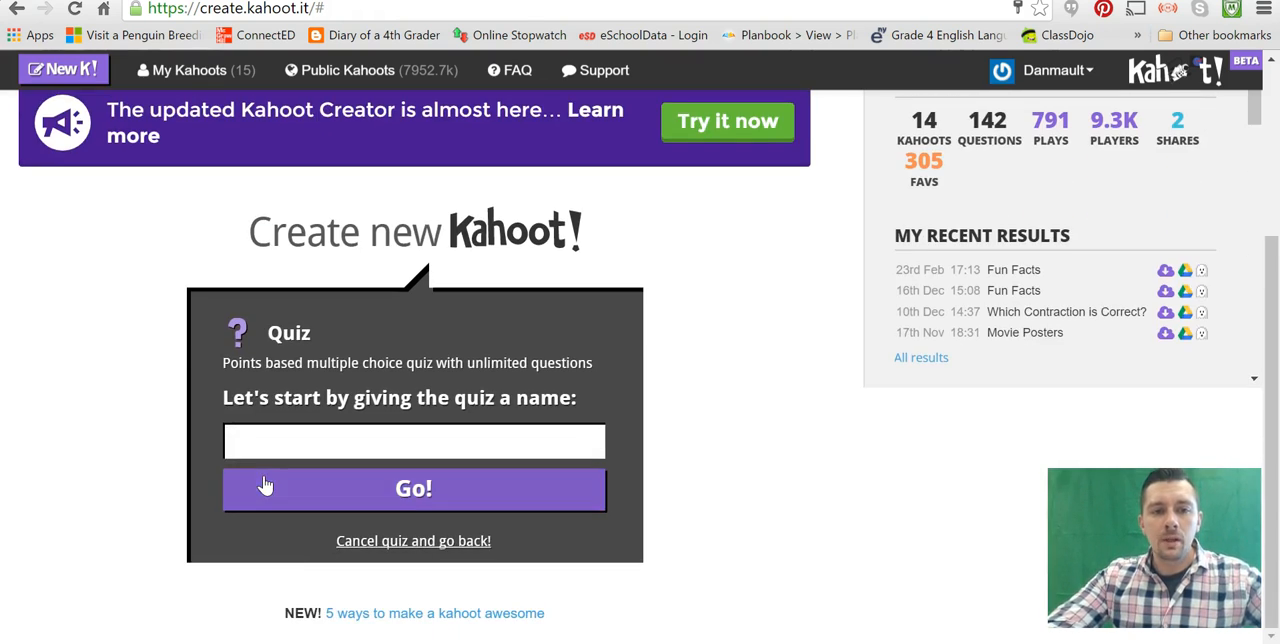
pyautogui.click(415, 441)
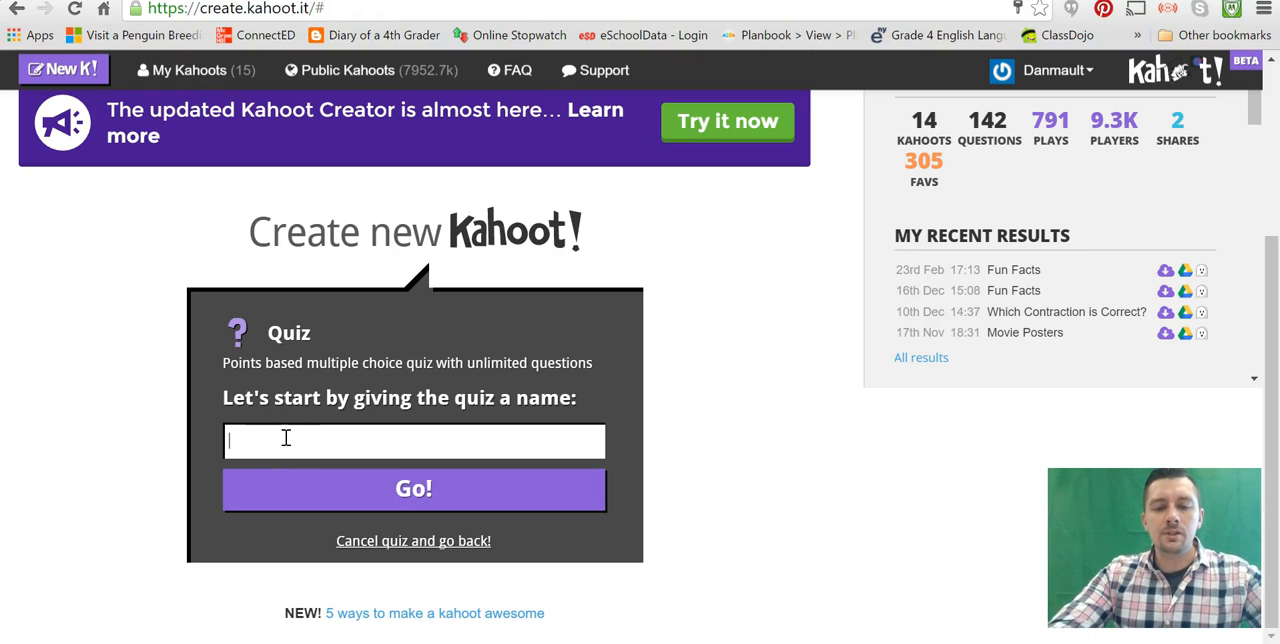
pyautogui.write('Wh')
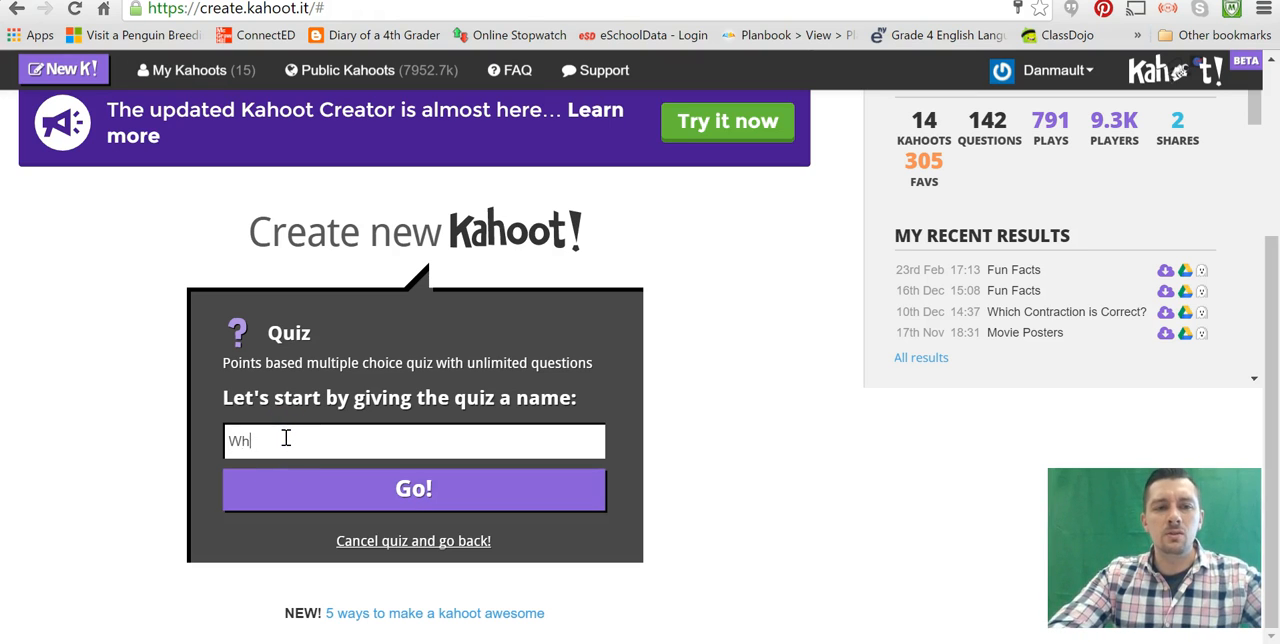
pyautogui.write('Parts of Speec')
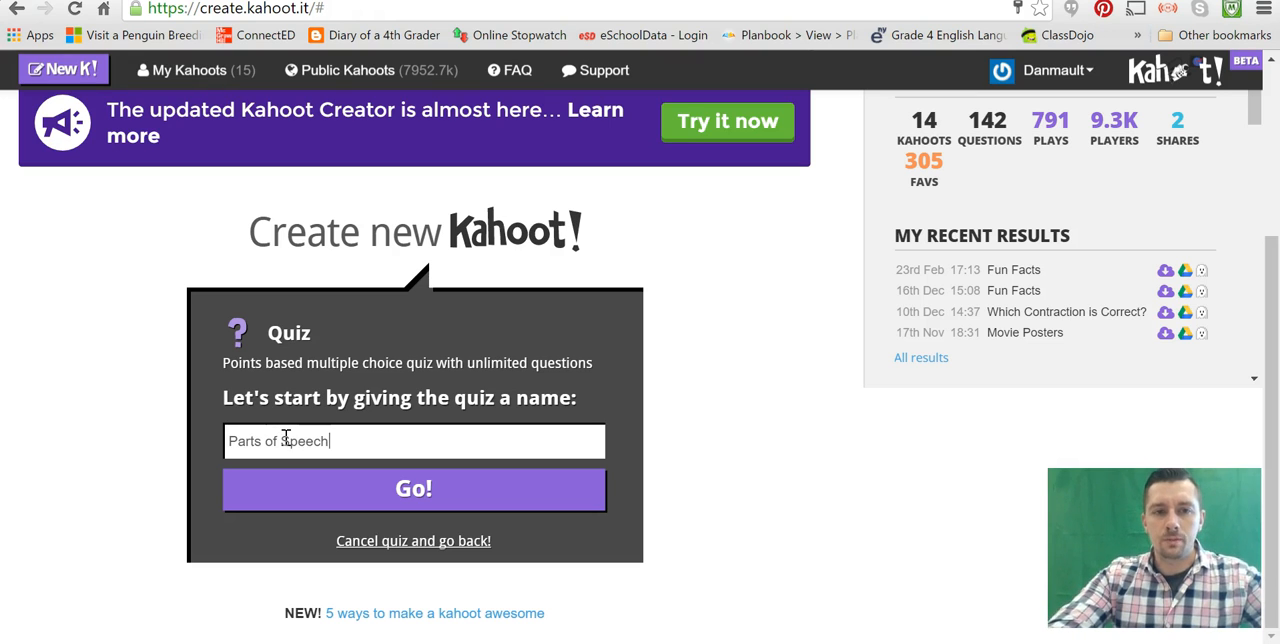
pyautogui.click(413, 488)
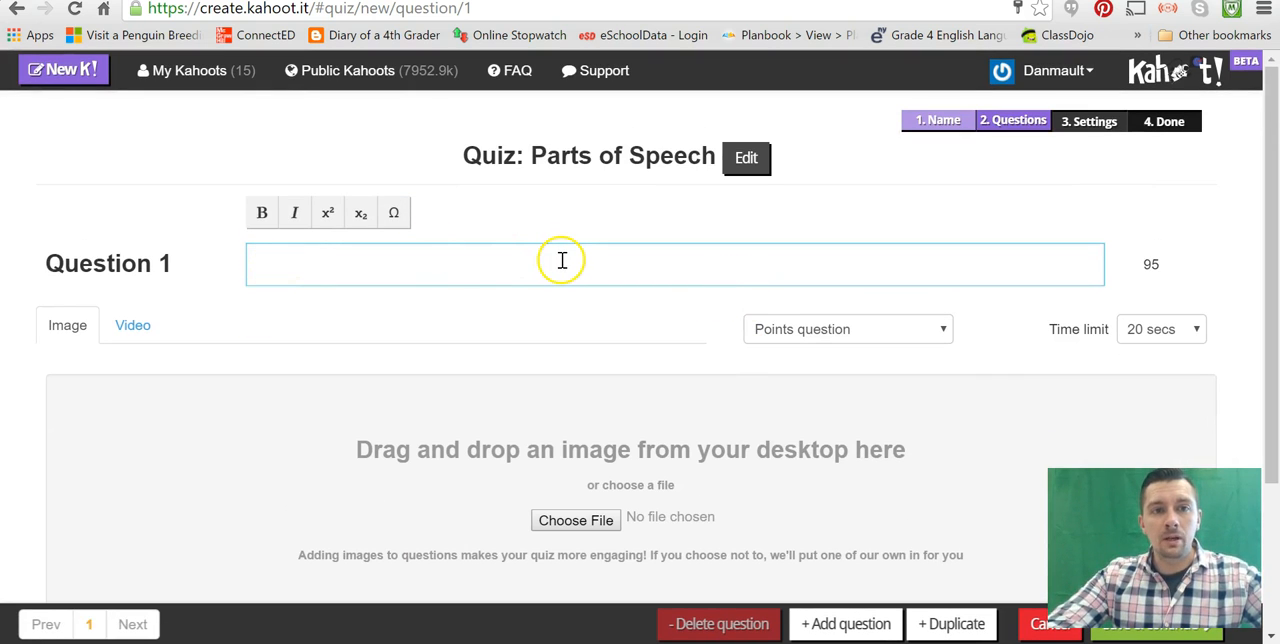
pyautogui.moveTo(556, 261)
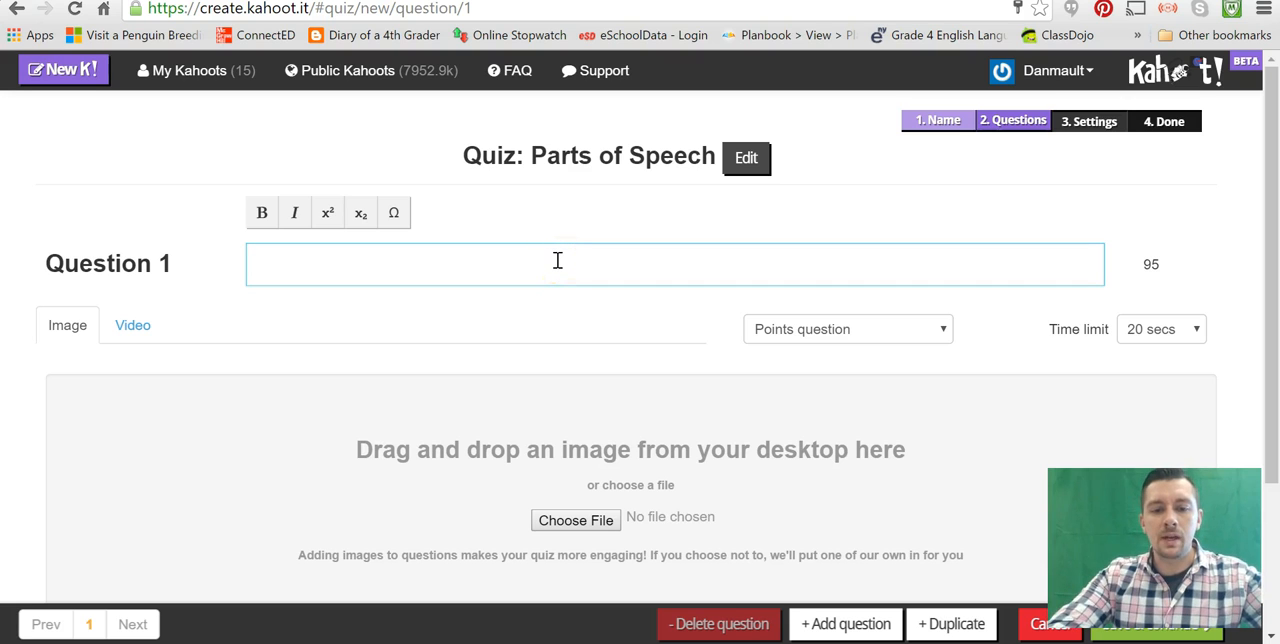
# - Enter the question text 'Which word is a noun'
pyautogui.write('WHich')
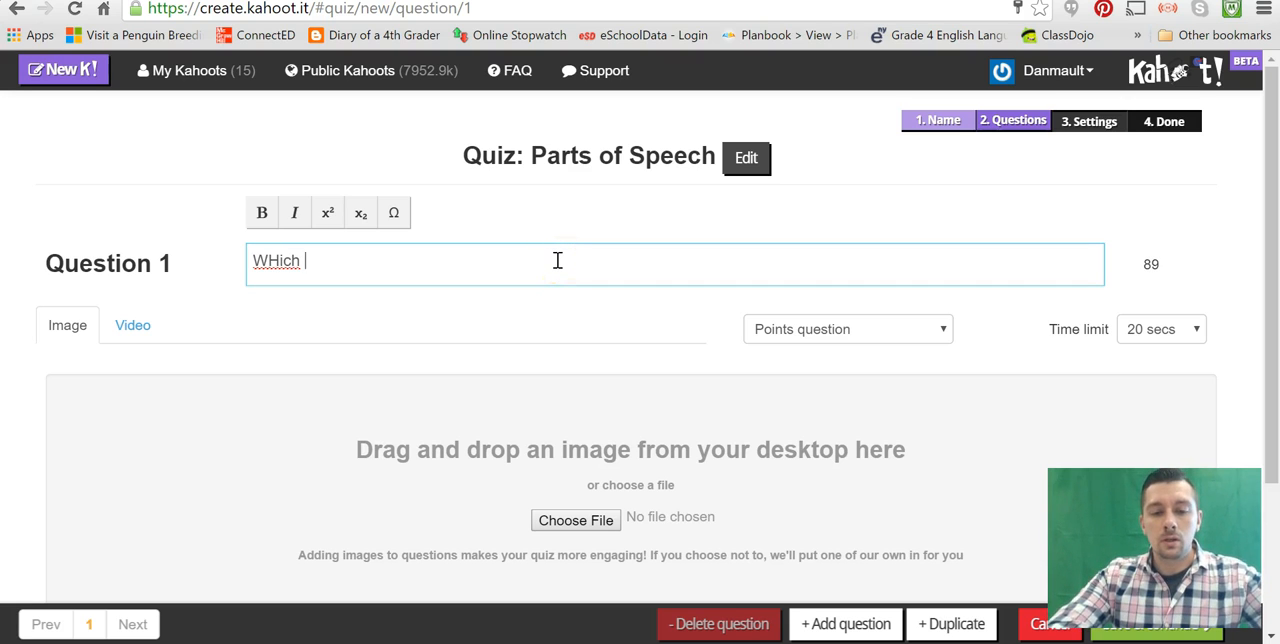
pyautogui.write('word is a noun?')
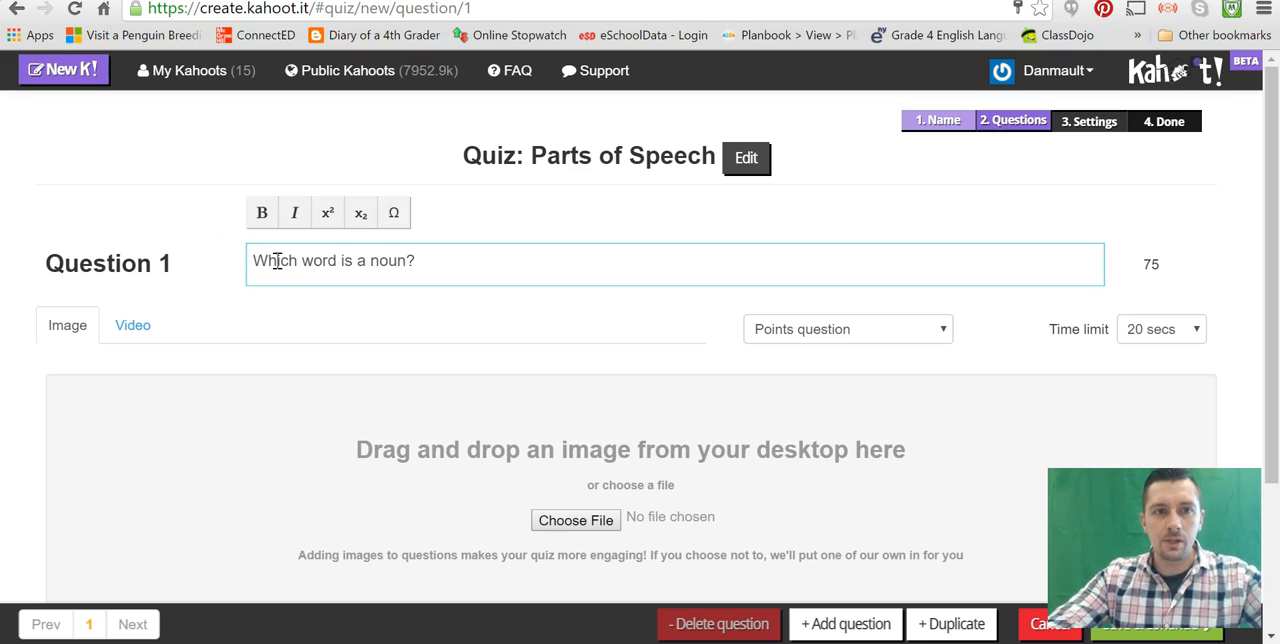
pyautogui.scroll(-3)
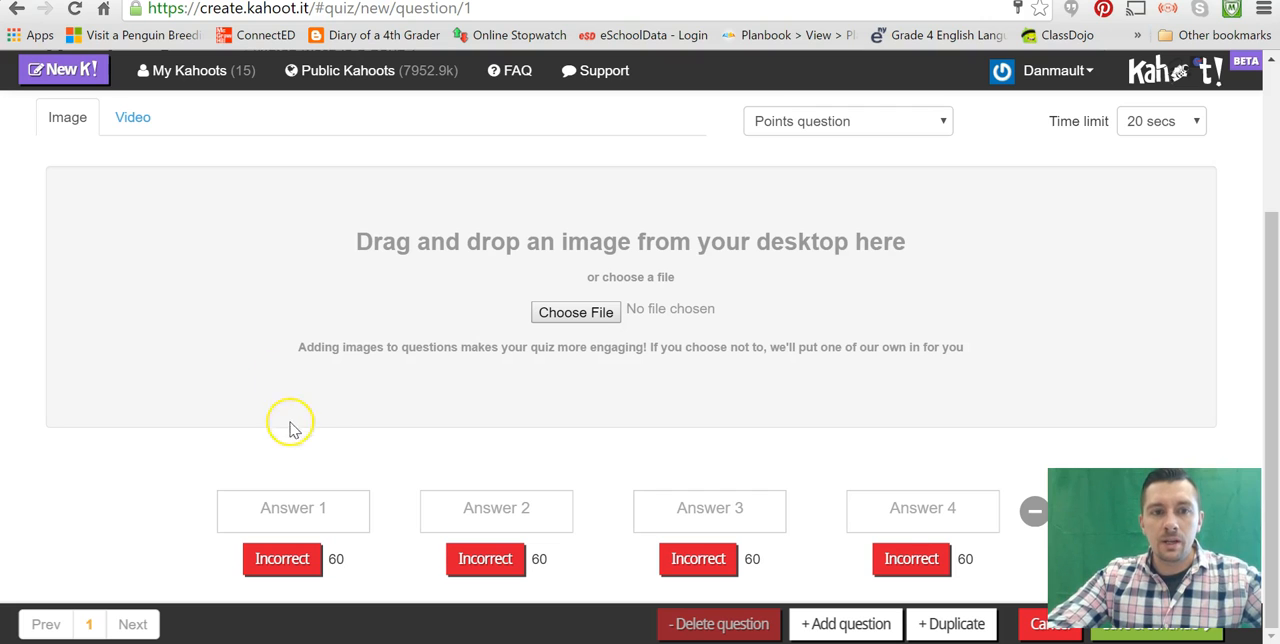
pyautogui.moveTo(911, 559)
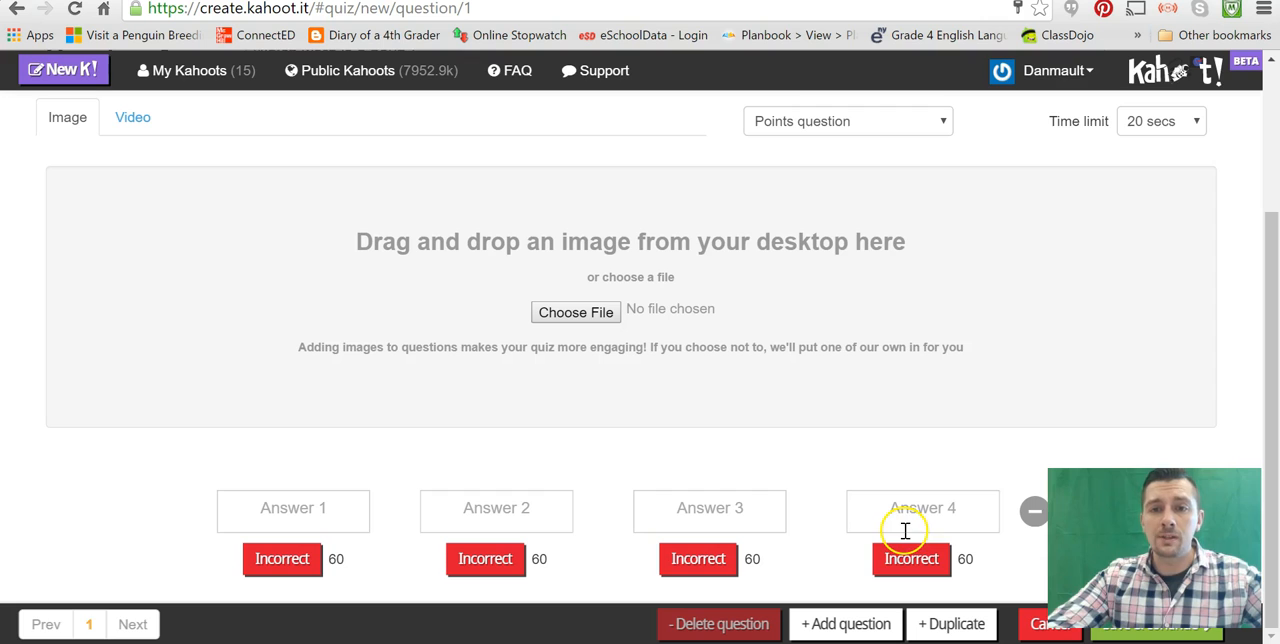
# - Drop the fourth answer, add desk (correct), flying and fluffy, and save the question
pyautogui.click(1034, 509)
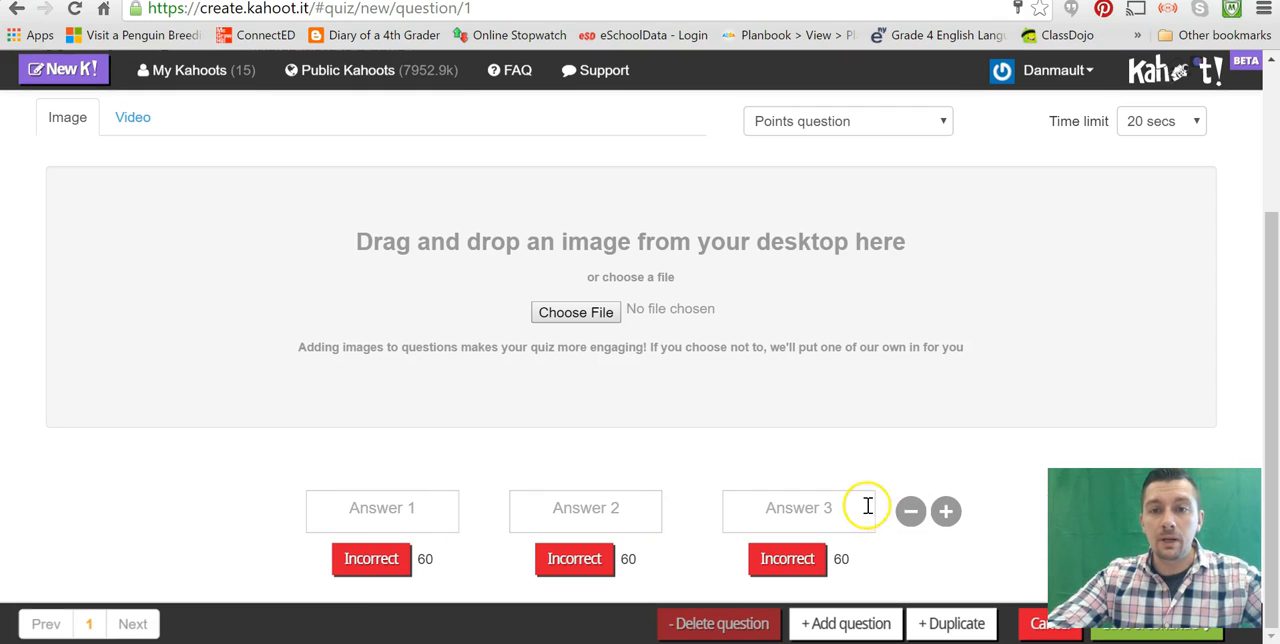
pyautogui.click(382, 510)
pyautogui.write('desk')
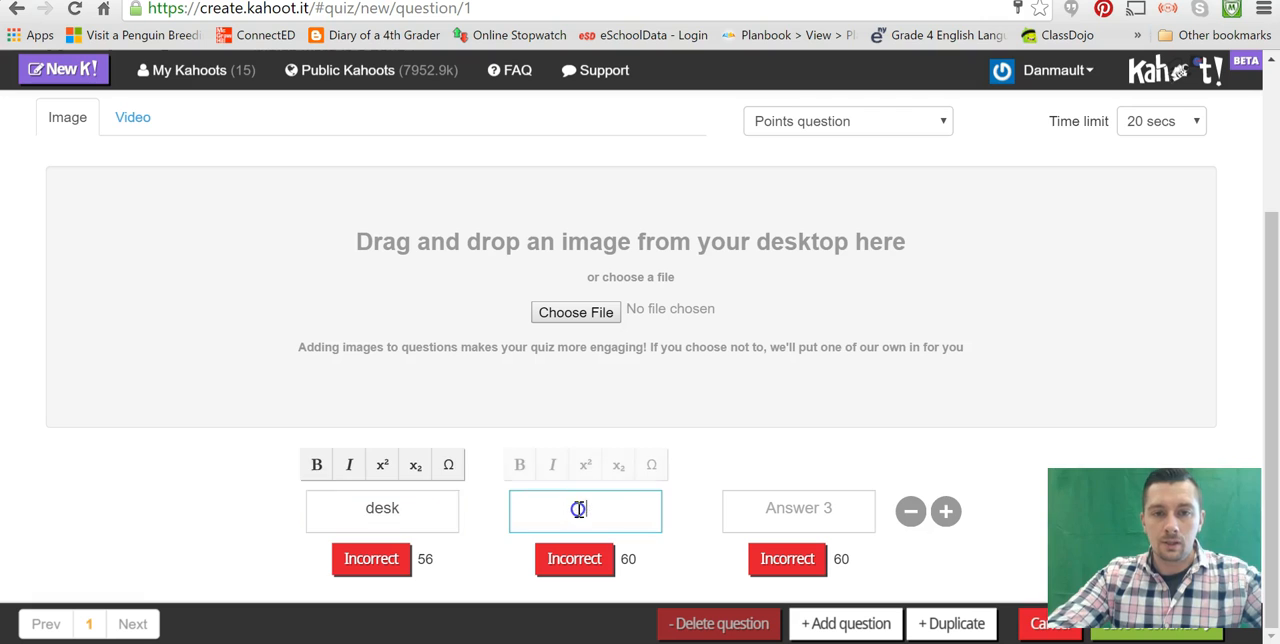
pyautogui.write('flying')
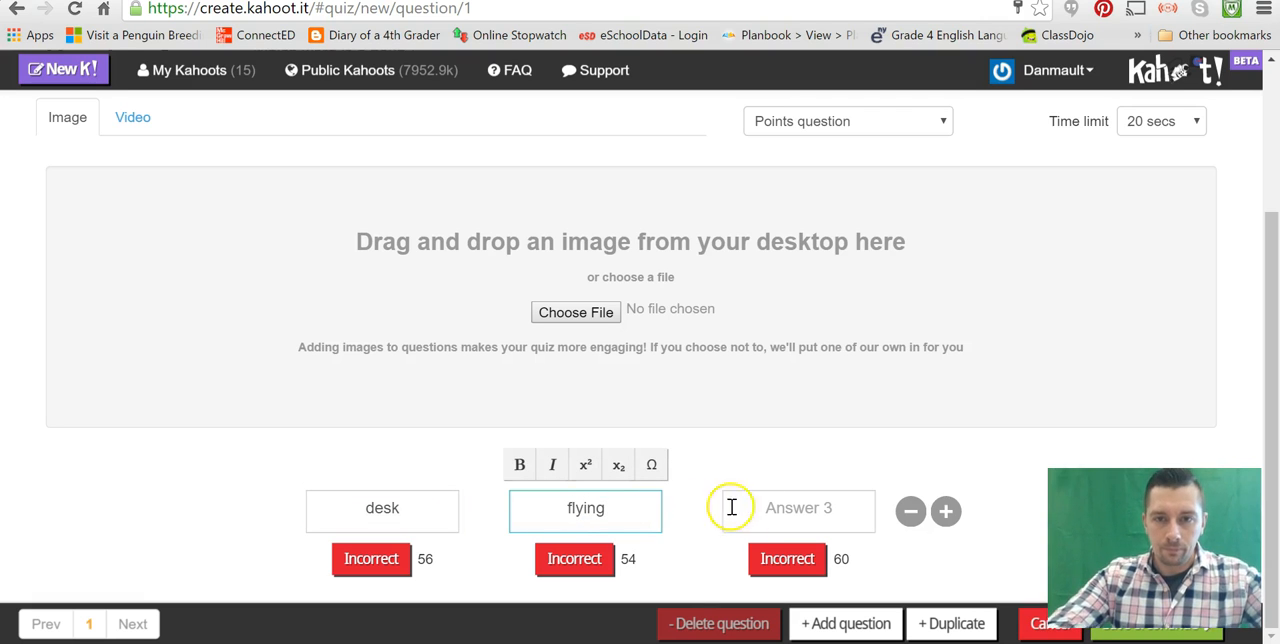
pyautogui.write('fluffy')
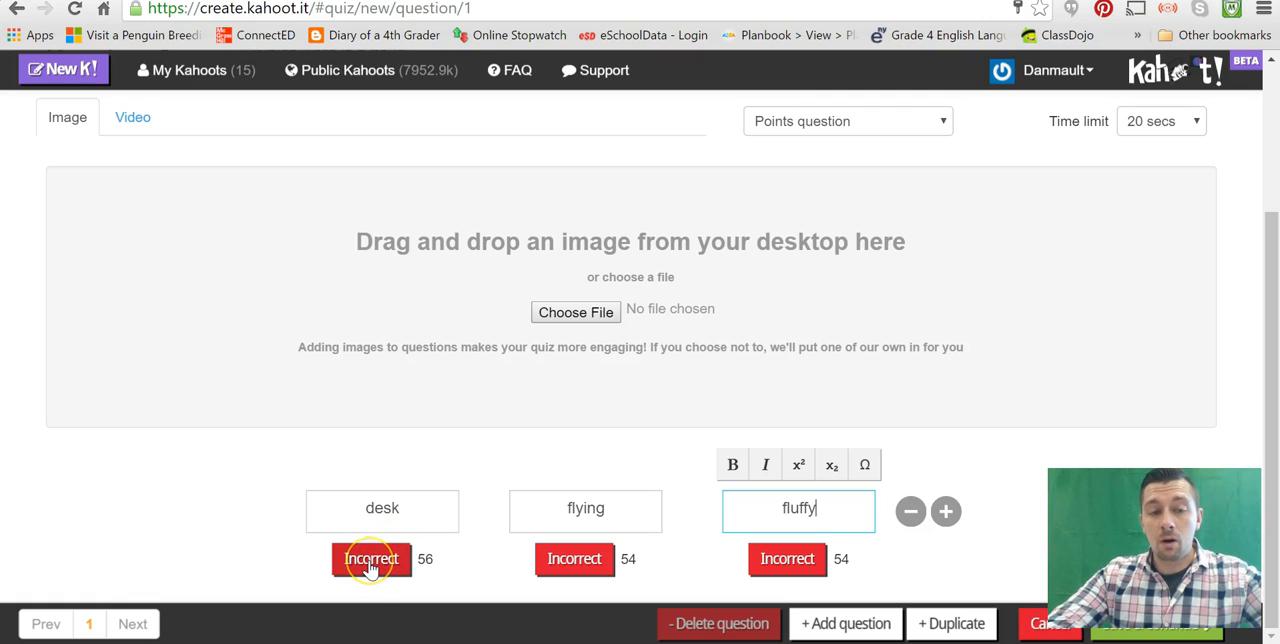
pyautogui.click(371, 559)
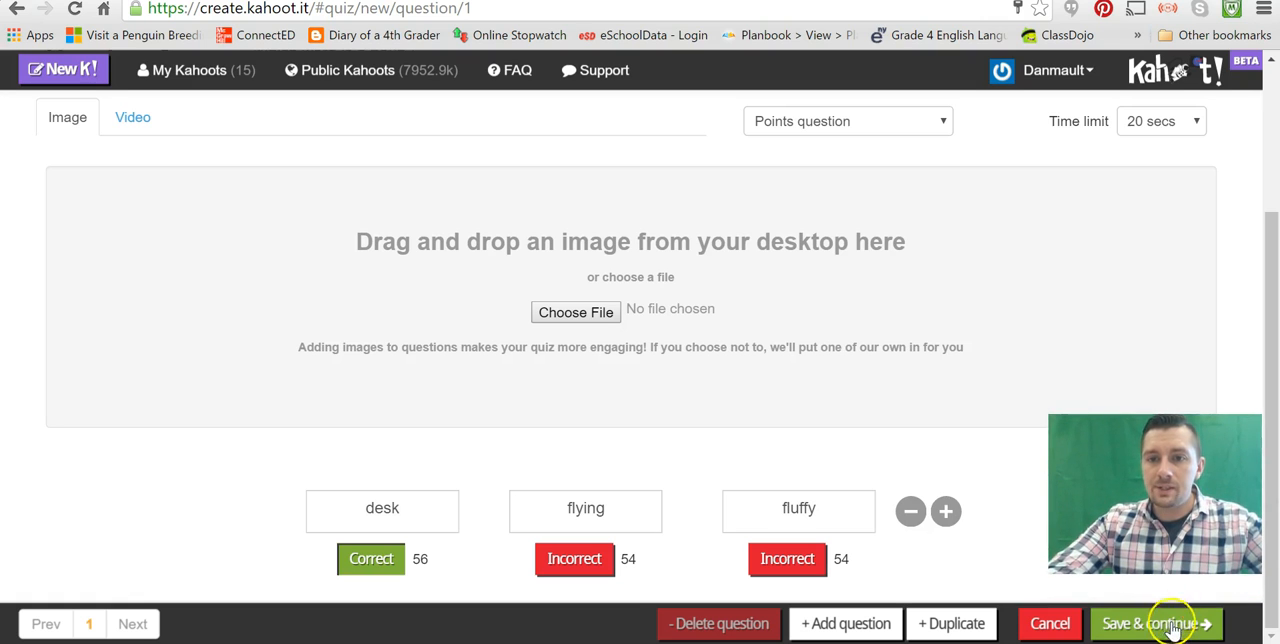
pyautogui.moveTo(890, 623)
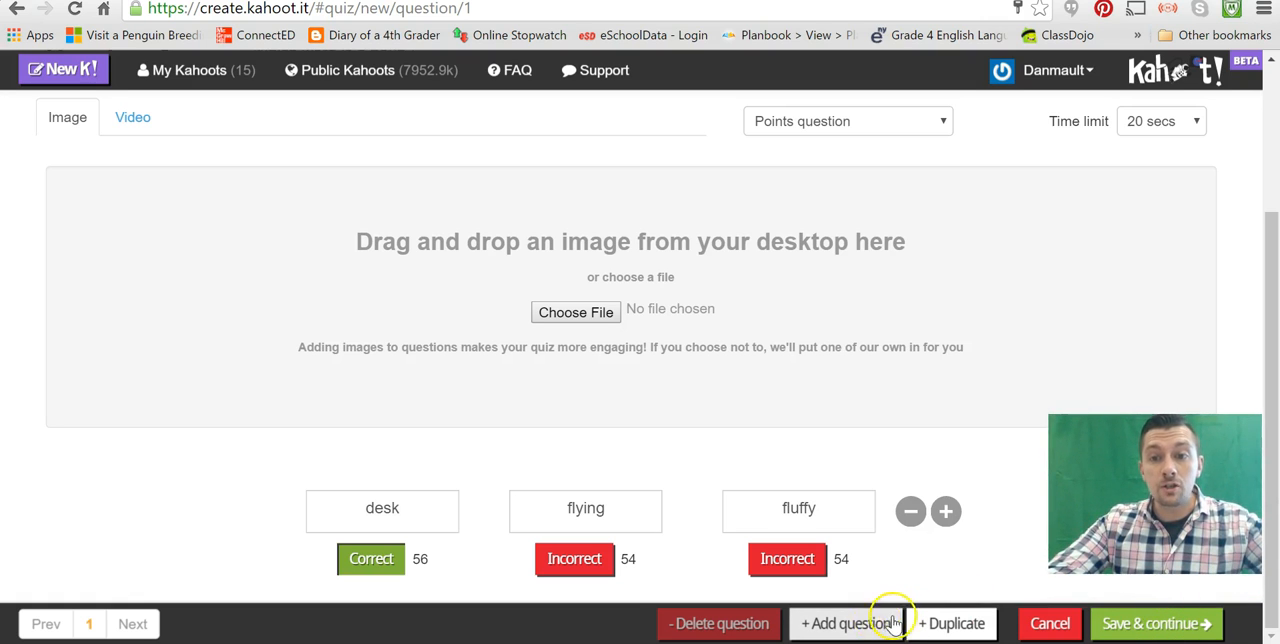
pyautogui.moveTo(1170, 625)
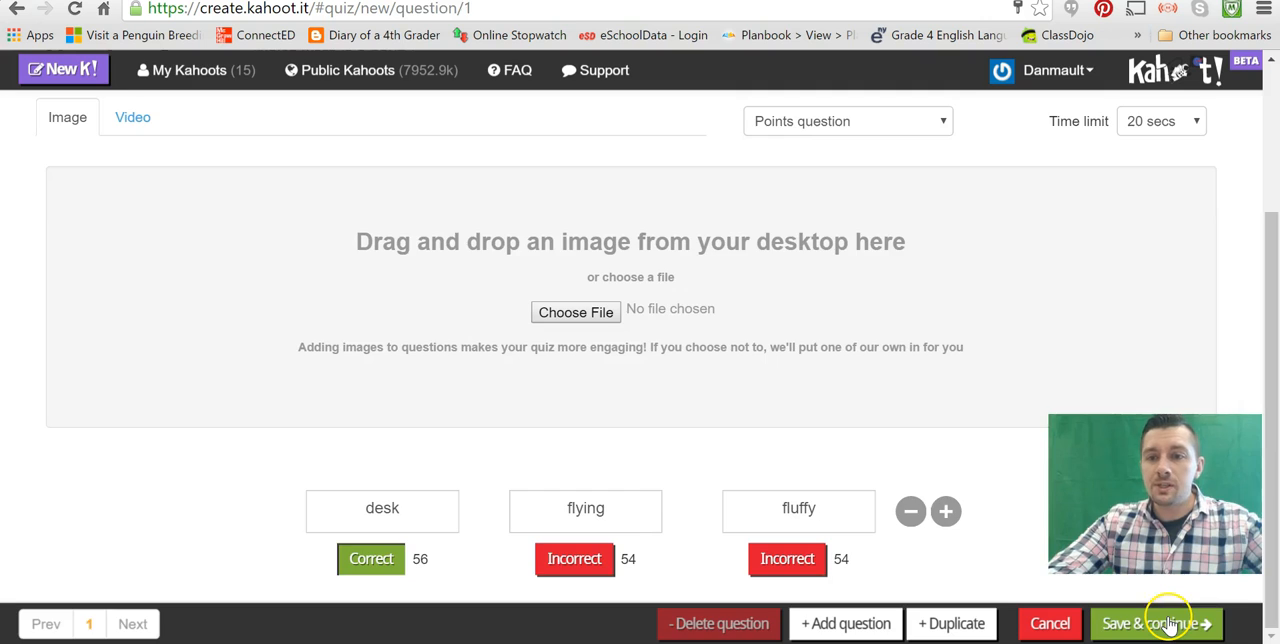
pyautogui.click(1164, 623)
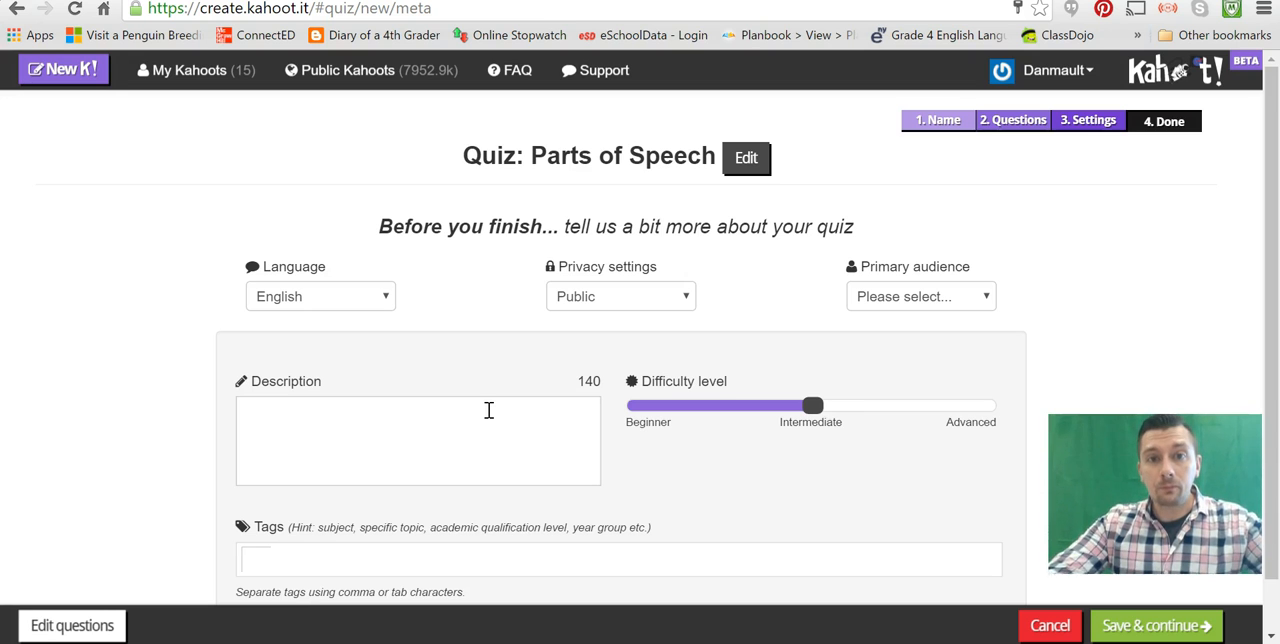
# - Set audience to School, difficulty just above Intermediate, and save the quiz settings
pyautogui.scroll(-3)
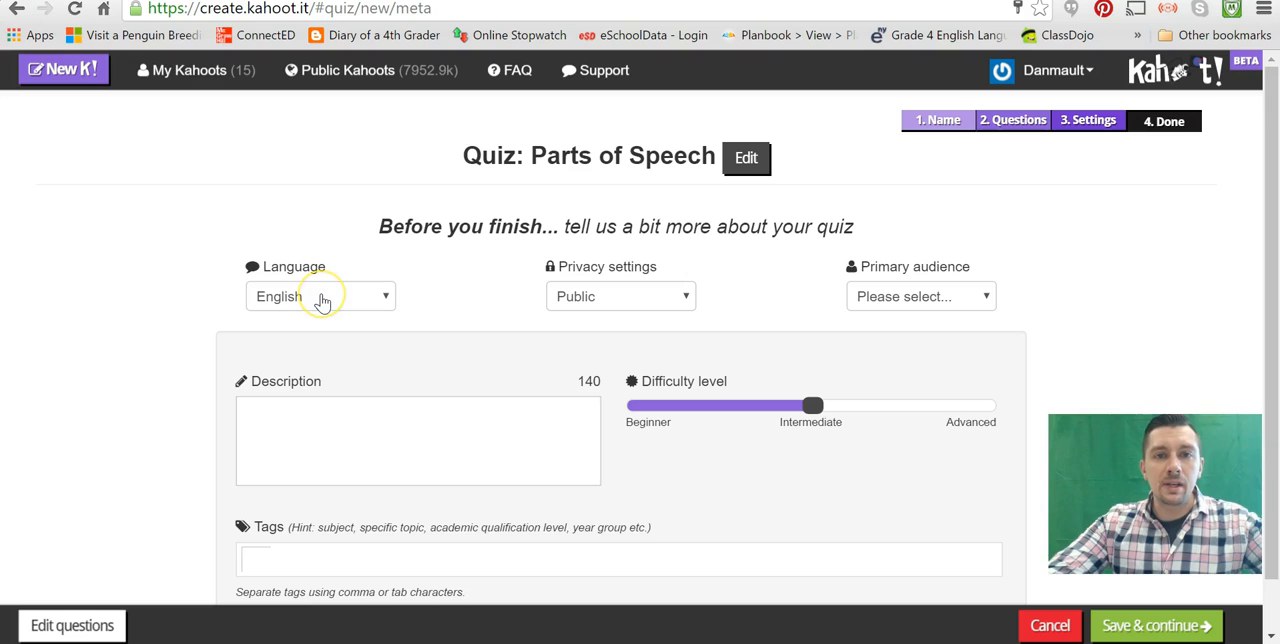
pyautogui.click(620, 296)
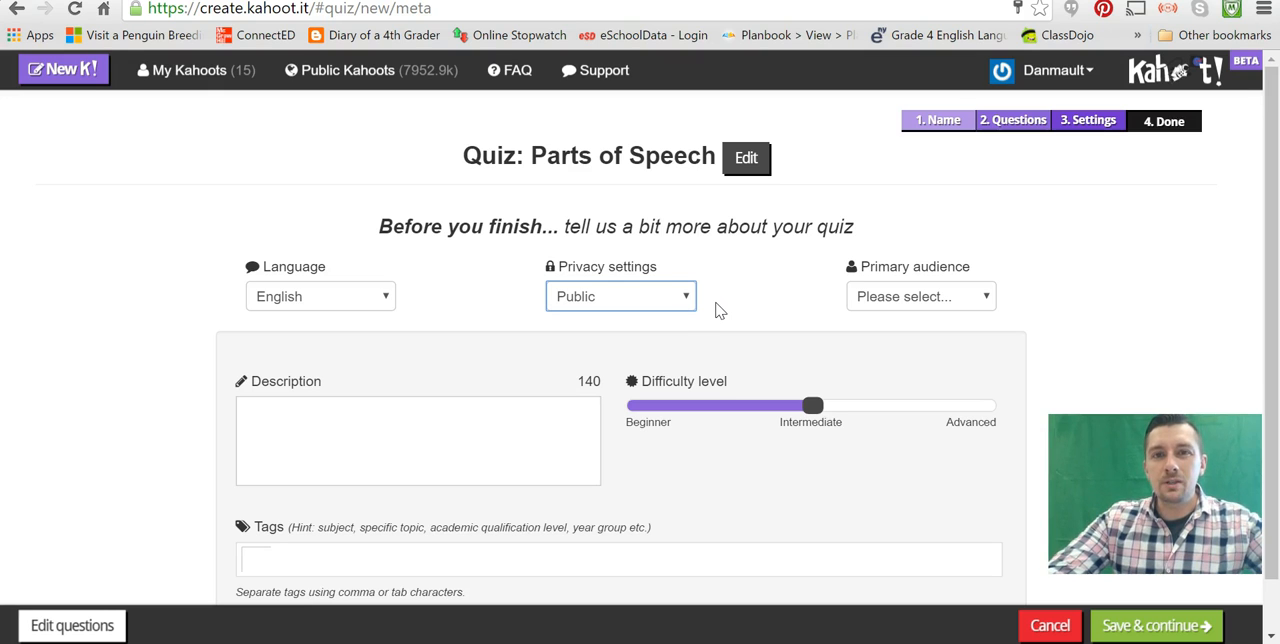
pyautogui.moveTo(905, 307)
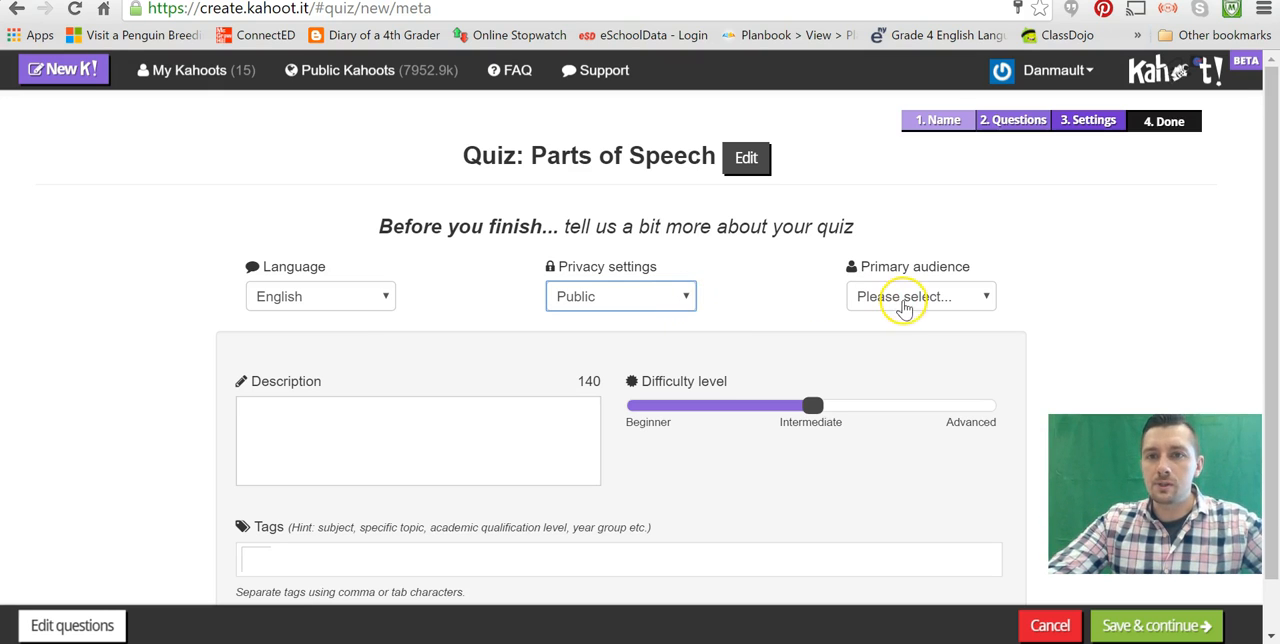
pyautogui.click(920, 296)
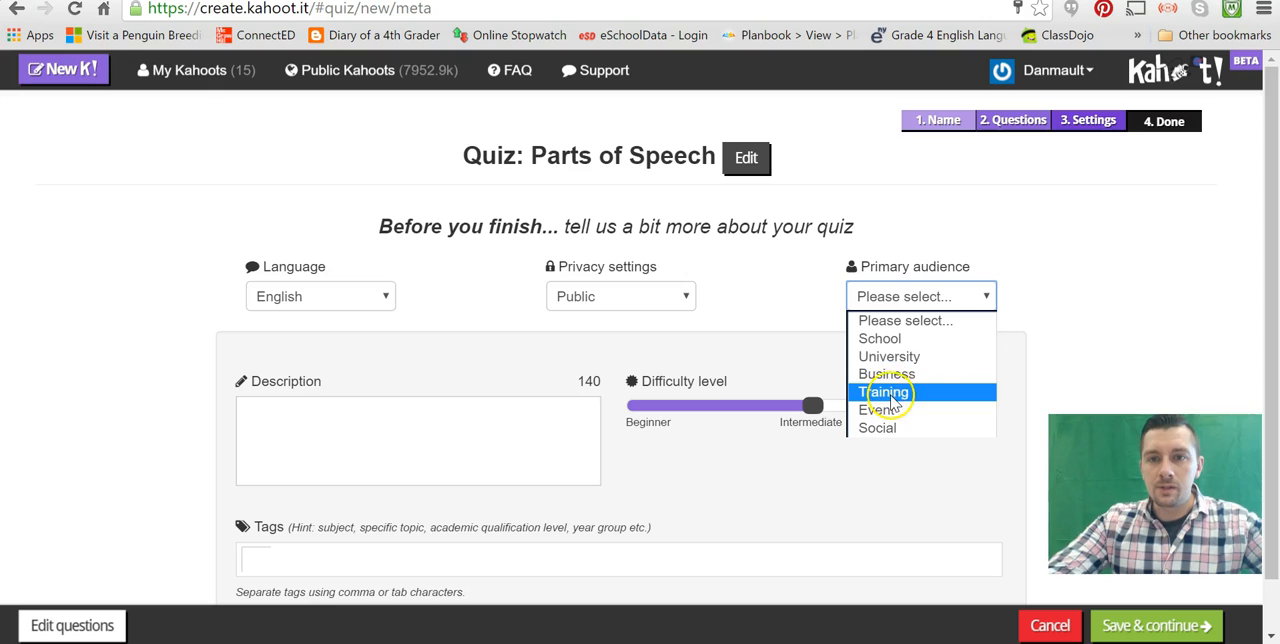
pyautogui.click(880, 338)
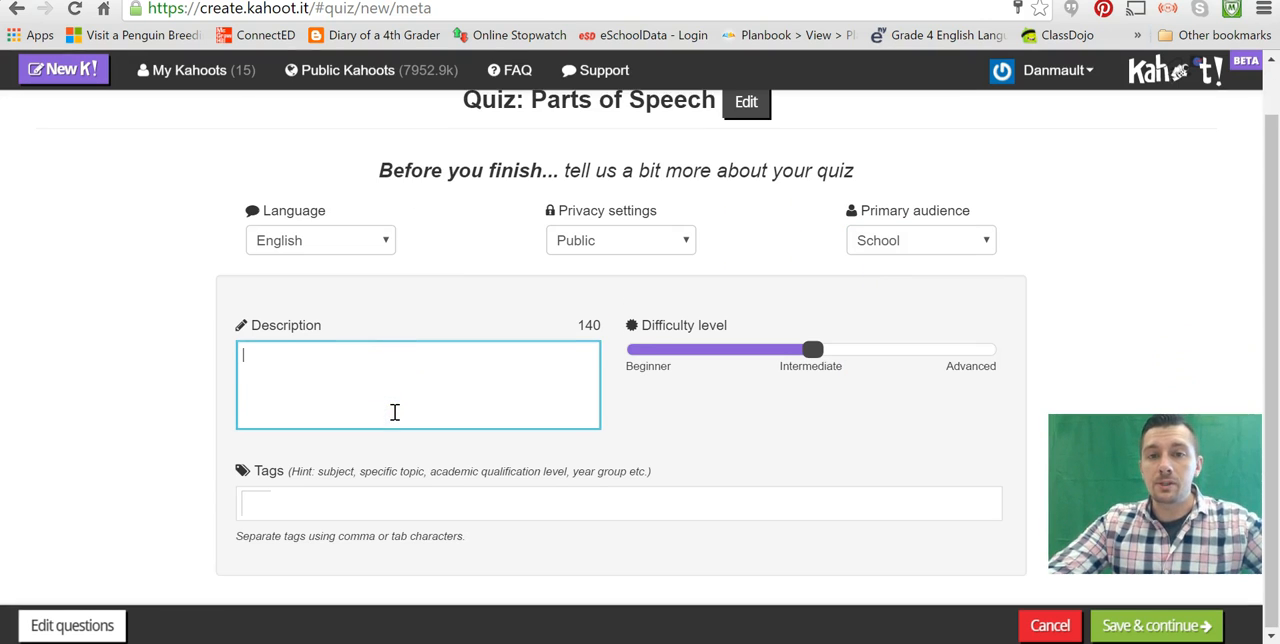
pyautogui.moveTo(810, 348); pyautogui.dragTo(925, 348)
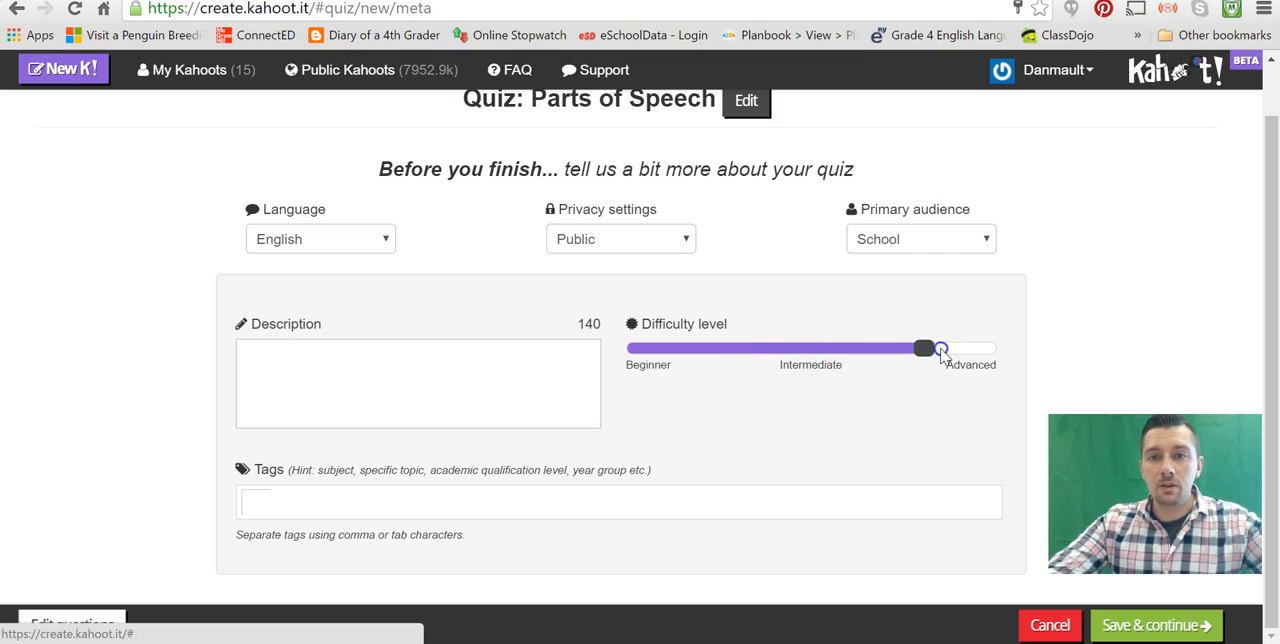
pyautogui.moveTo(925, 348); pyautogui.dragTo(849, 348)
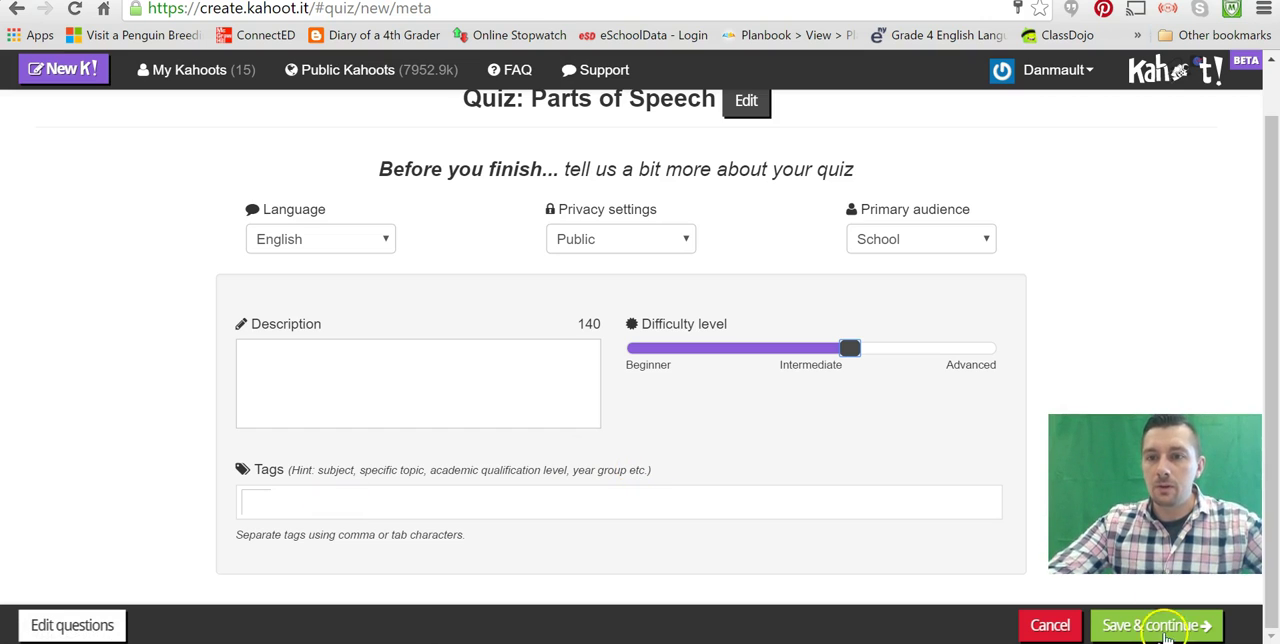
pyautogui.click(1155, 625)
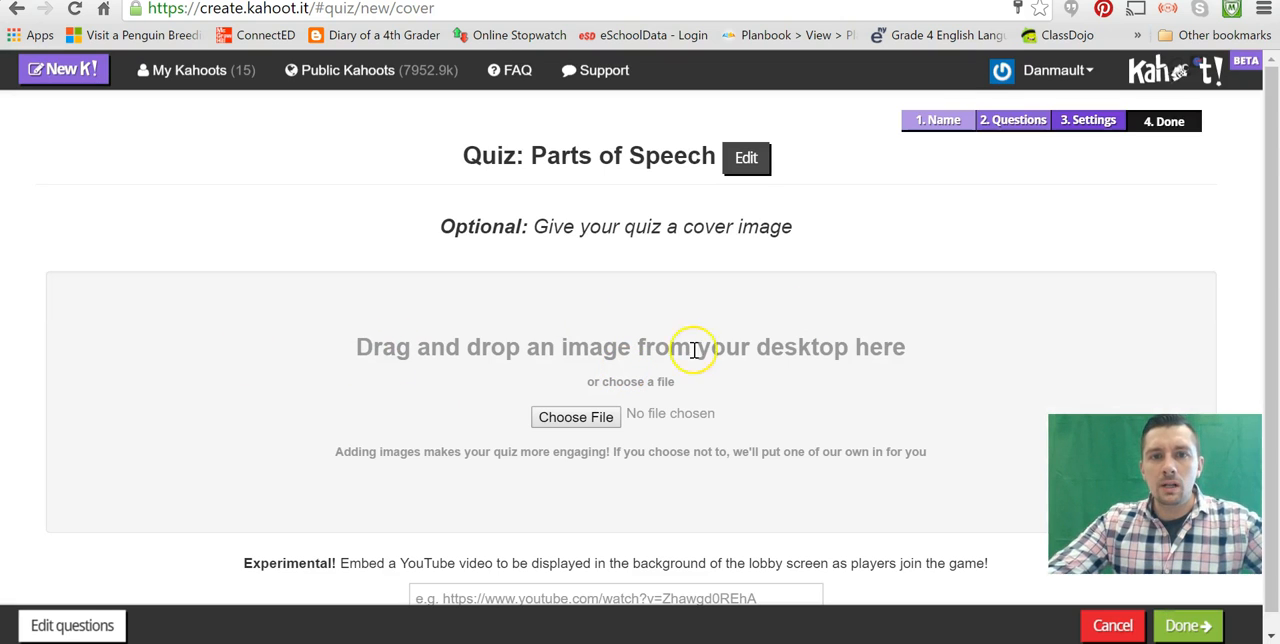
pyautogui.moveTo(842, 400)
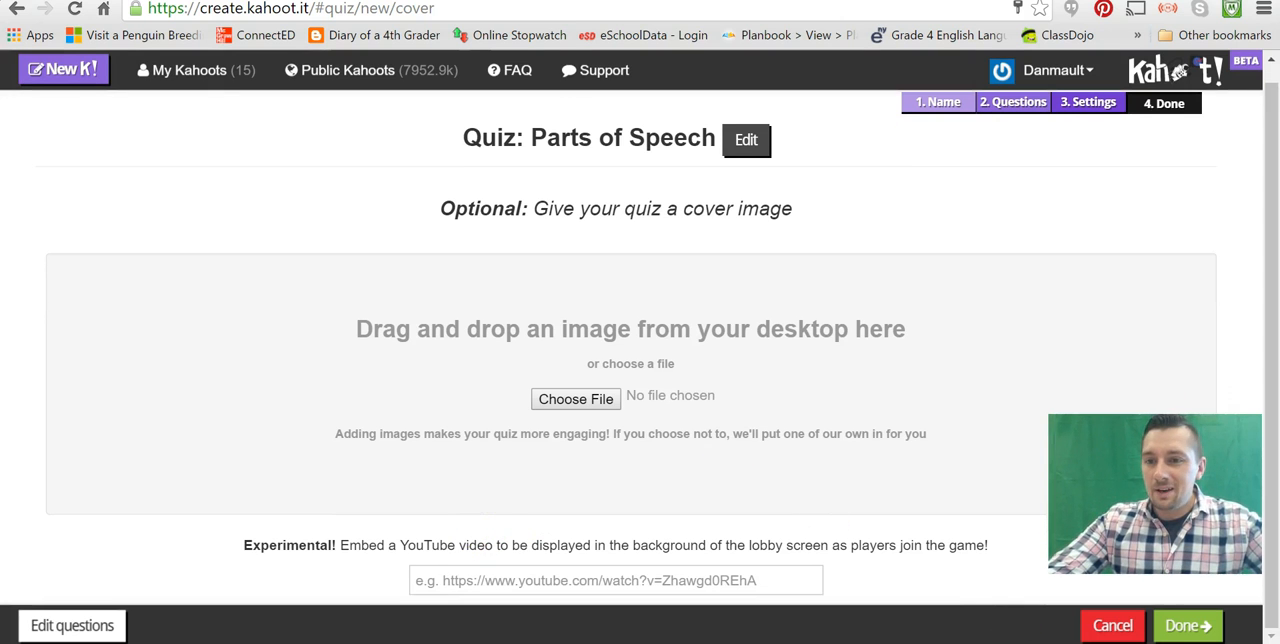
# - Skip the cover-image upload and mark the quiz Done
pyautogui.click(1182, 625)
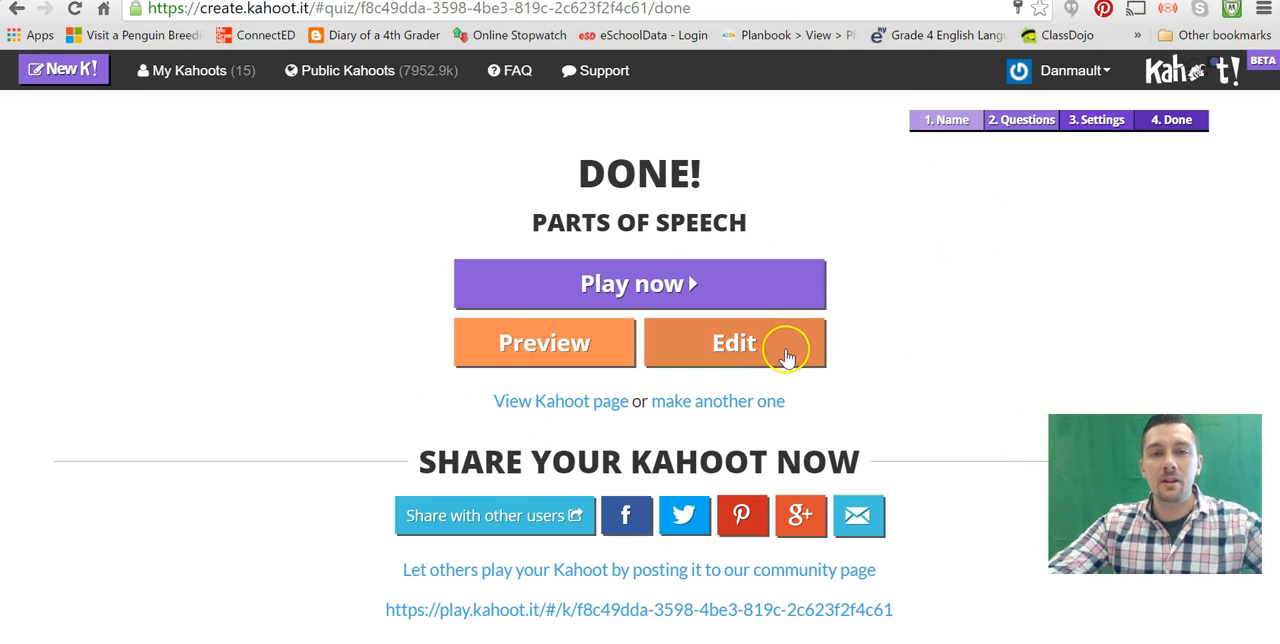
pyautogui.moveTo(197, 72)
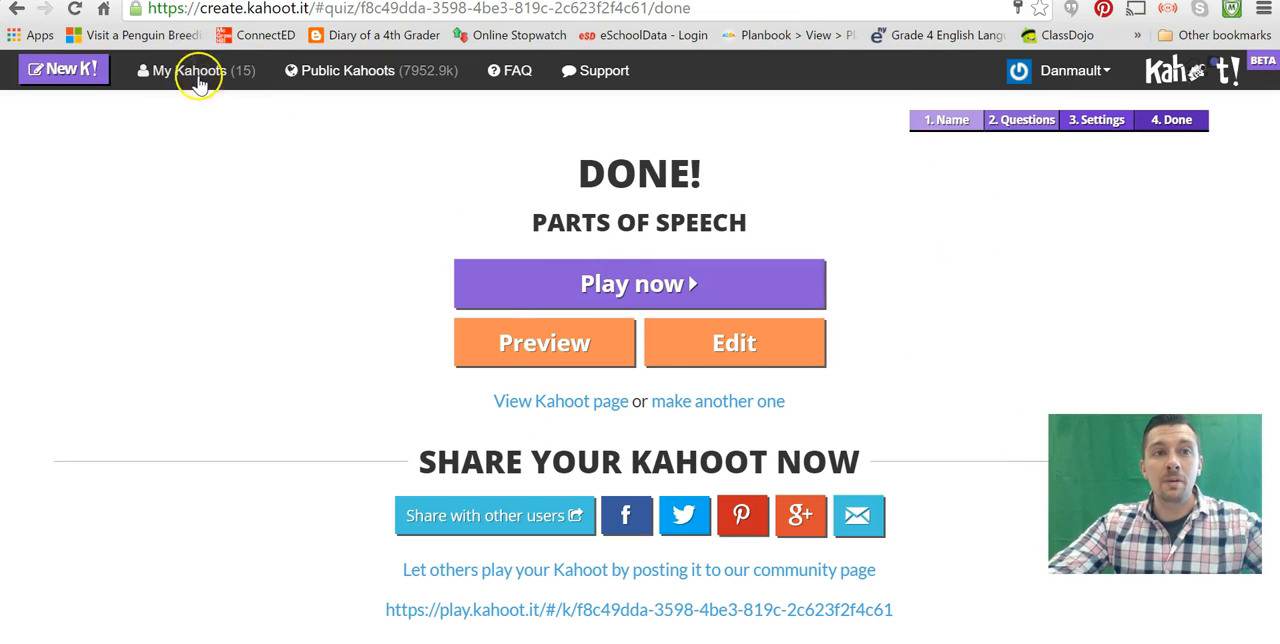
pyautogui.moveTo(475, 401)
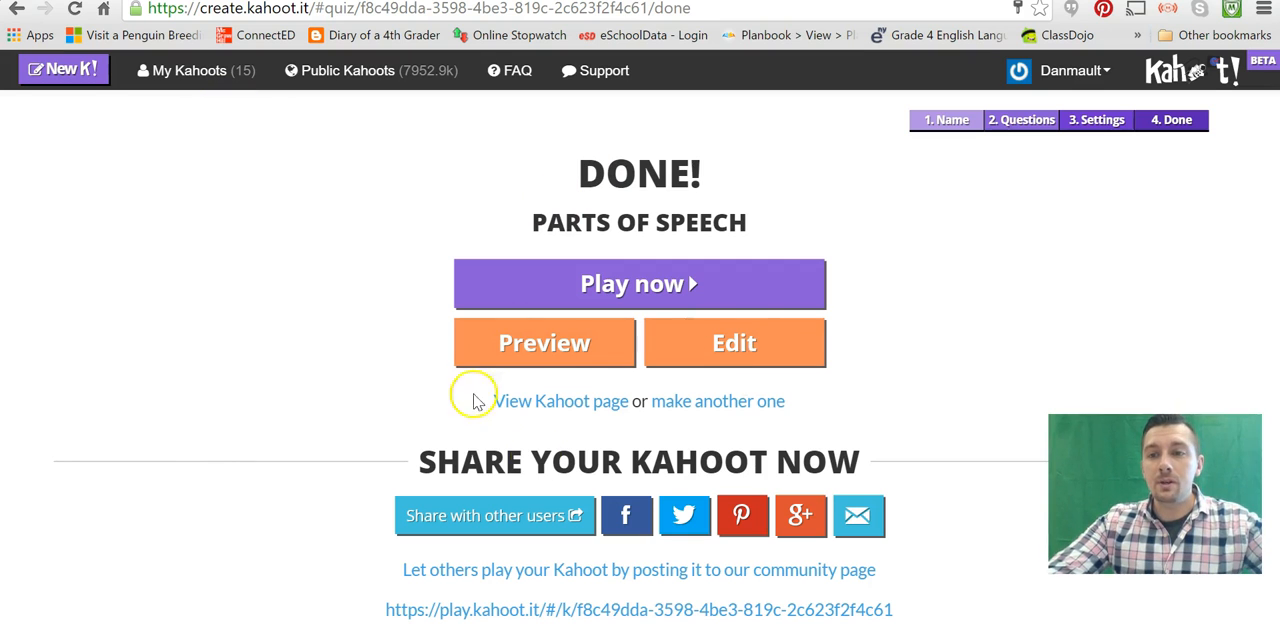
pyautogui.moveTo(607, 289)
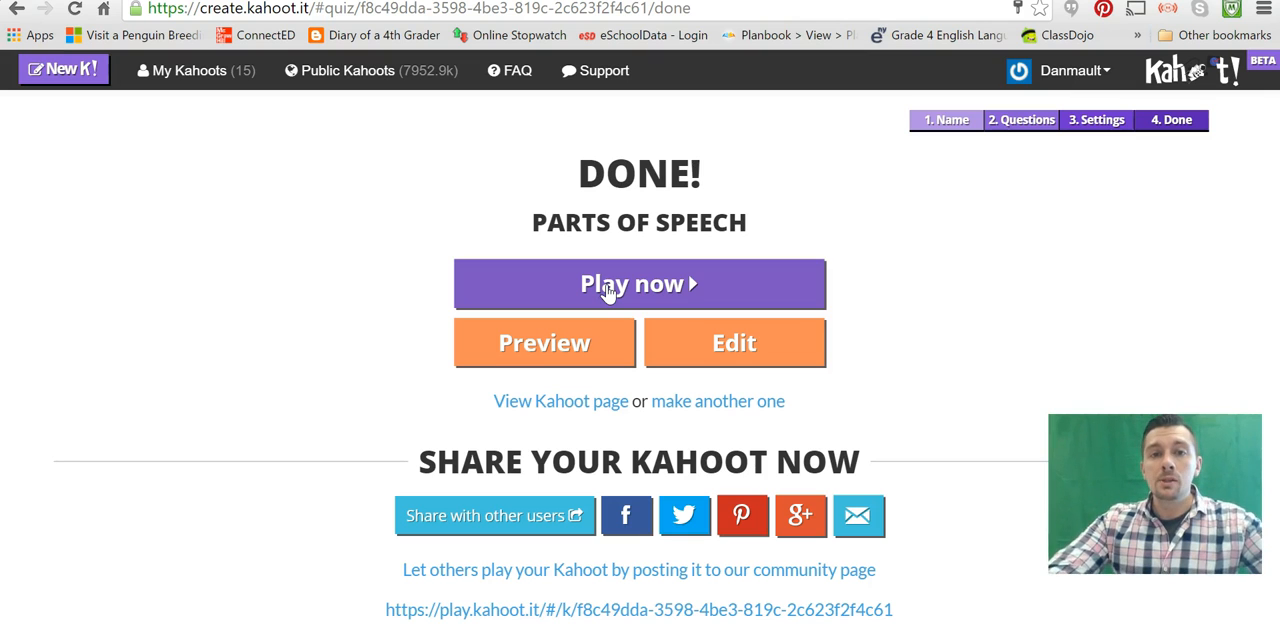
# - Choose Play now on the DONE! page
pyautogui.click(616, 284)
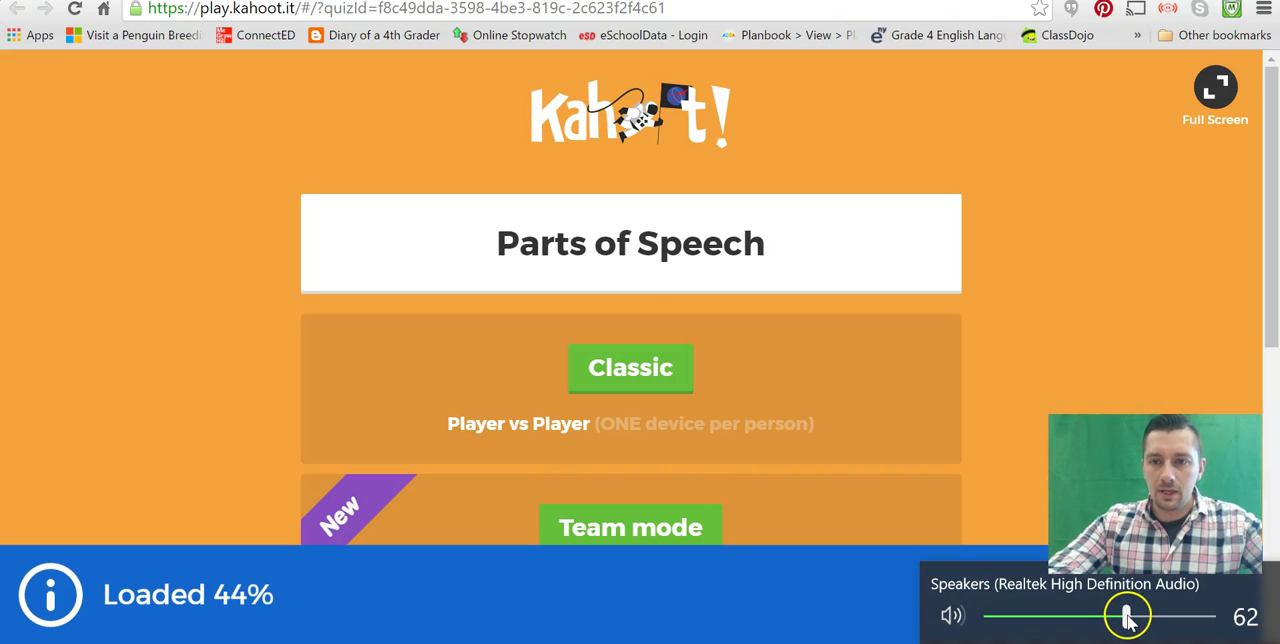
# - Lower the system volume and launch a Classic game, opening the PIN 521071 lobby
pyautogui.moveTo(1128, 615); pyautogui.dragTo(1048, 616)
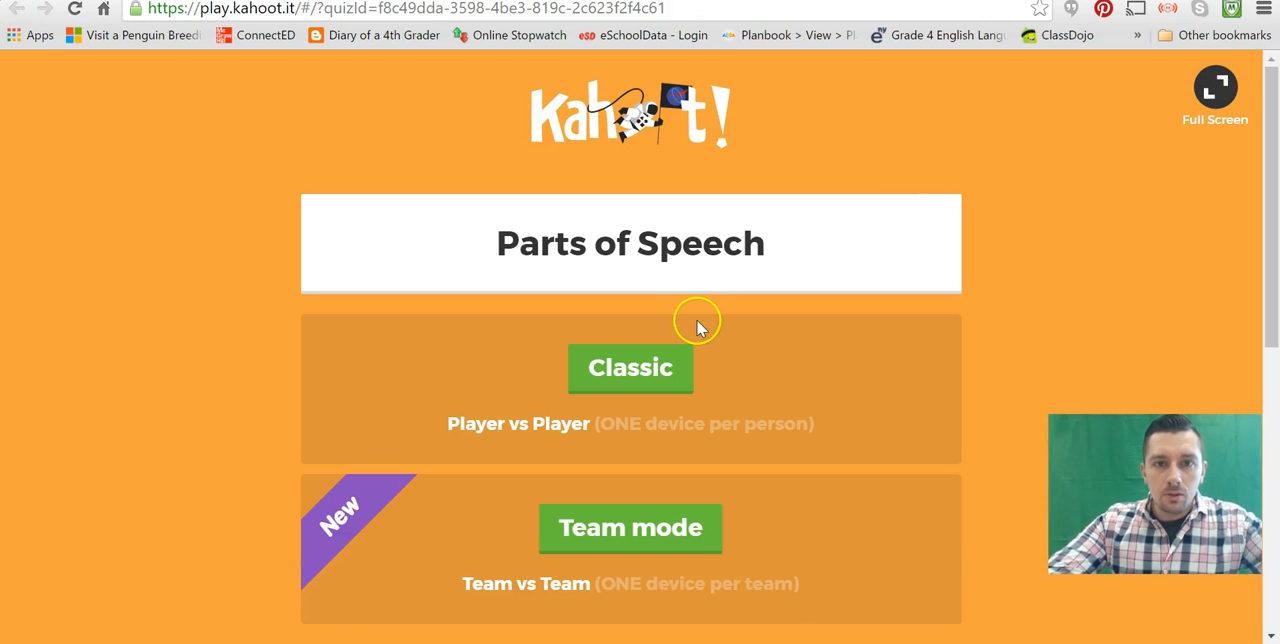
pyautogui.scroll(-3)
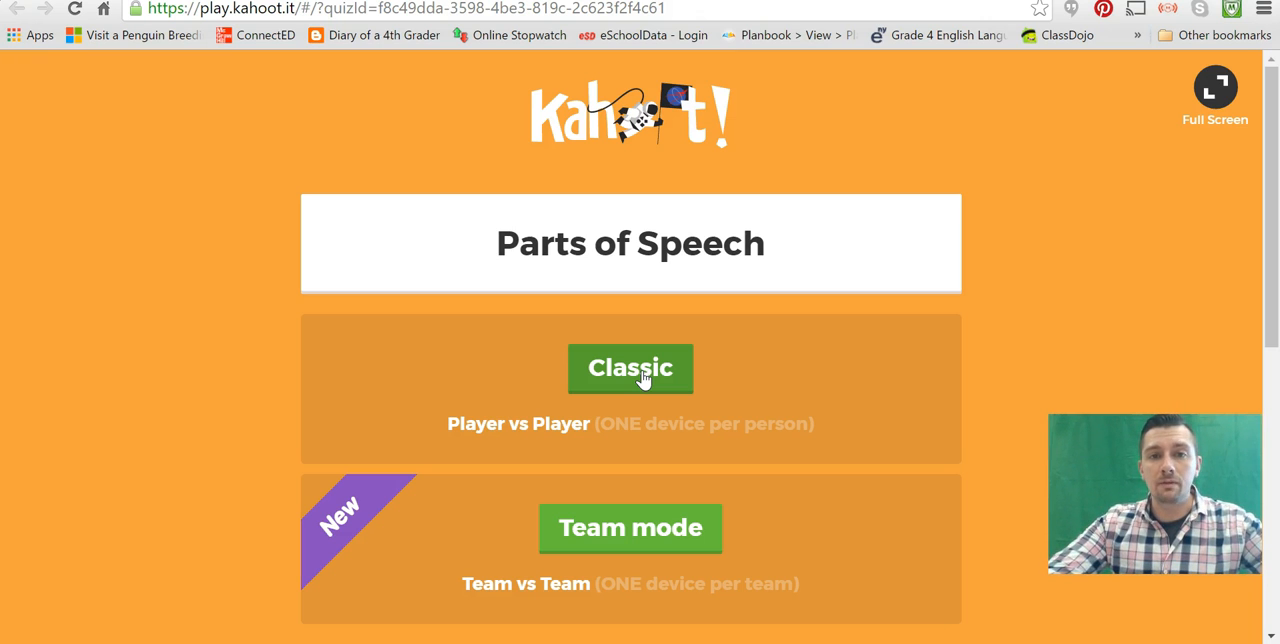
pyautogui.click(630, 369)
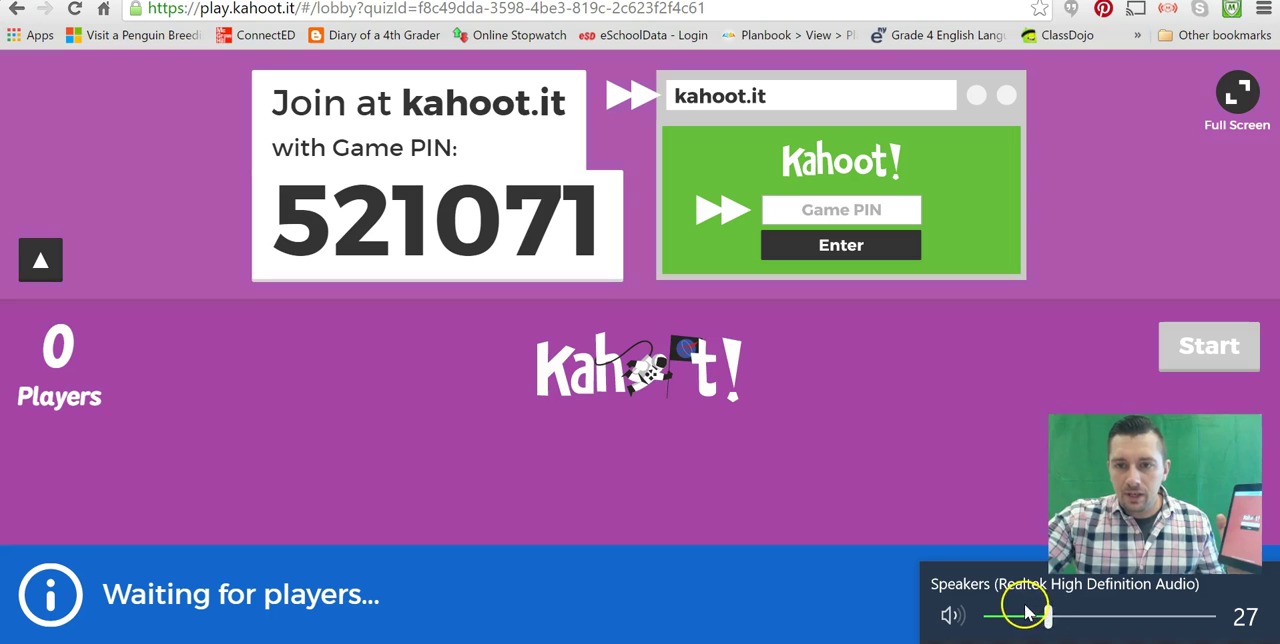
# - Turn down the speaker volume while Dan joins the lobby with PIN 521071
pyautogui.moveTo(1043, 615); pyautogui.dragTo(1015, 615)
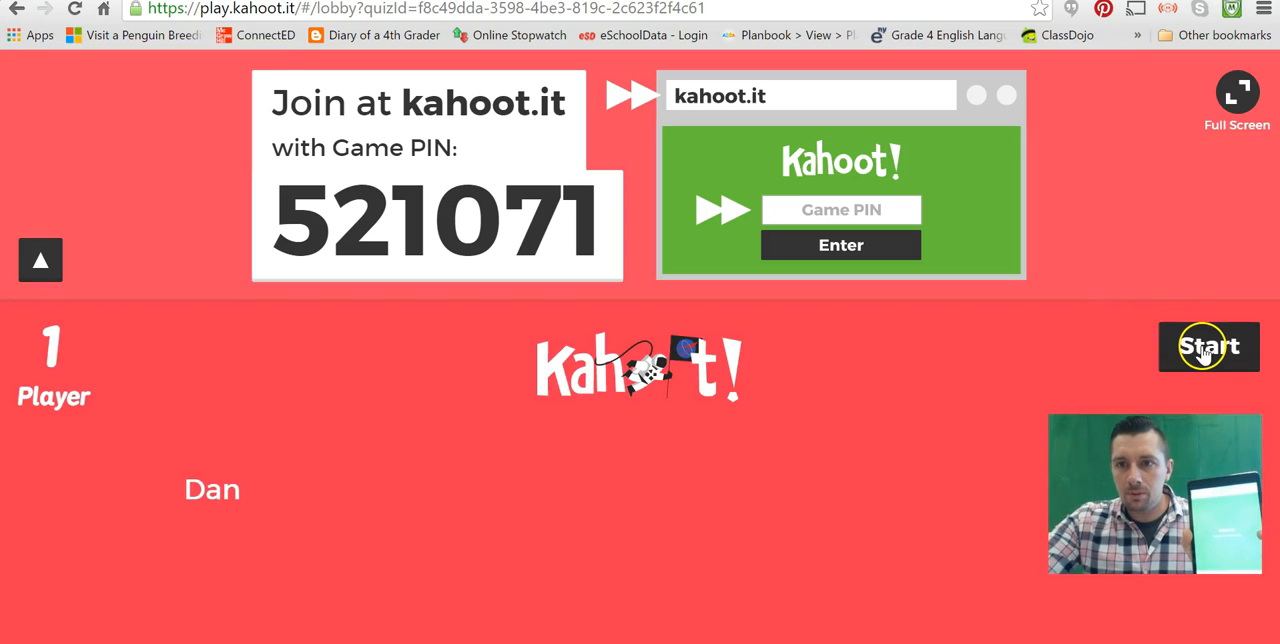
# - Start the game so Dan answers the noun question with 'desk'
pyautogui.click(1208, 347)
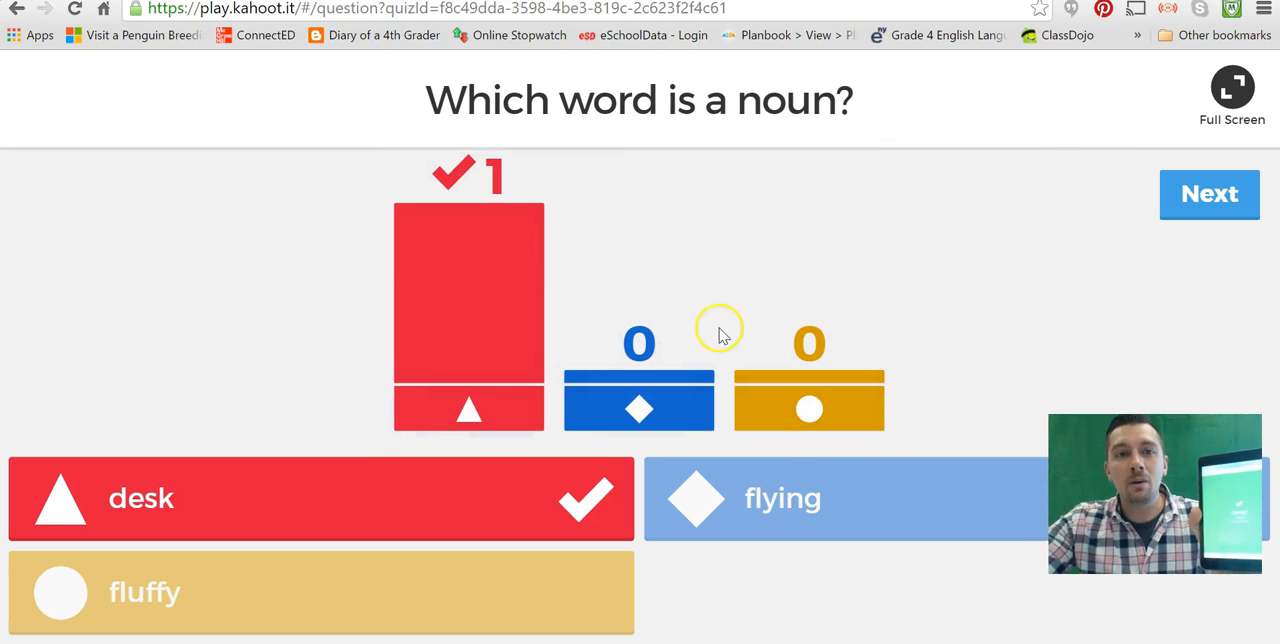
pyautogui.moveTo(583, 360)
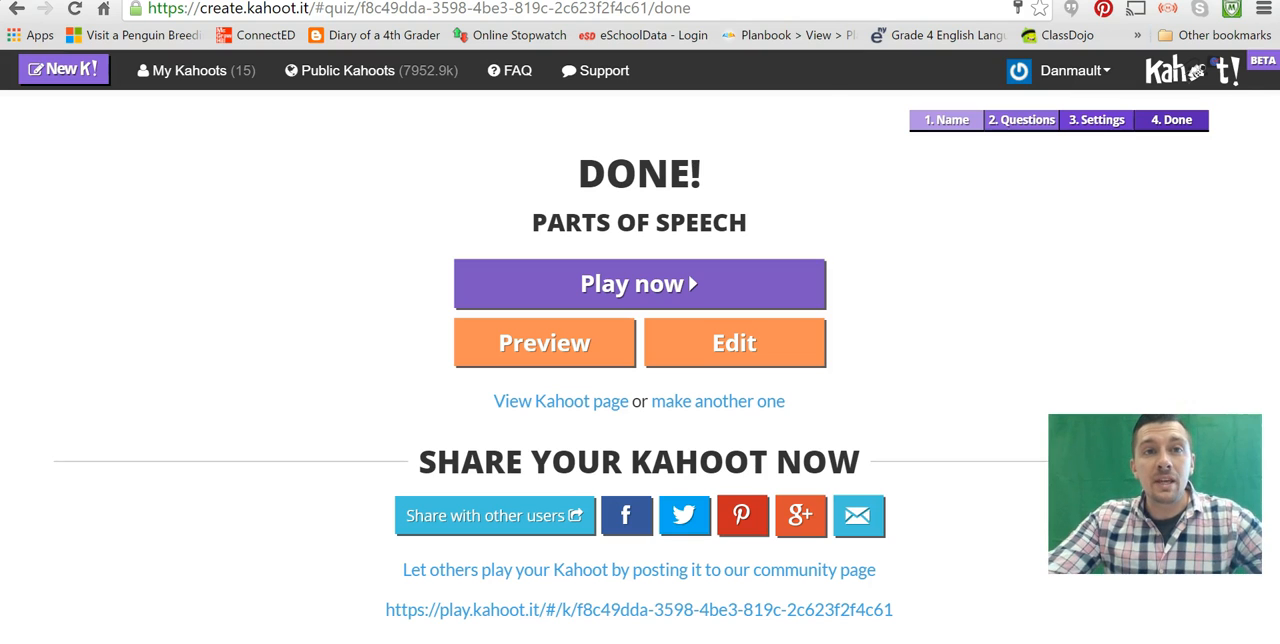
# - Leave the finished quiz via the Kahoot logo and browse to edtech101.org
pyautogui.click(639, 284)
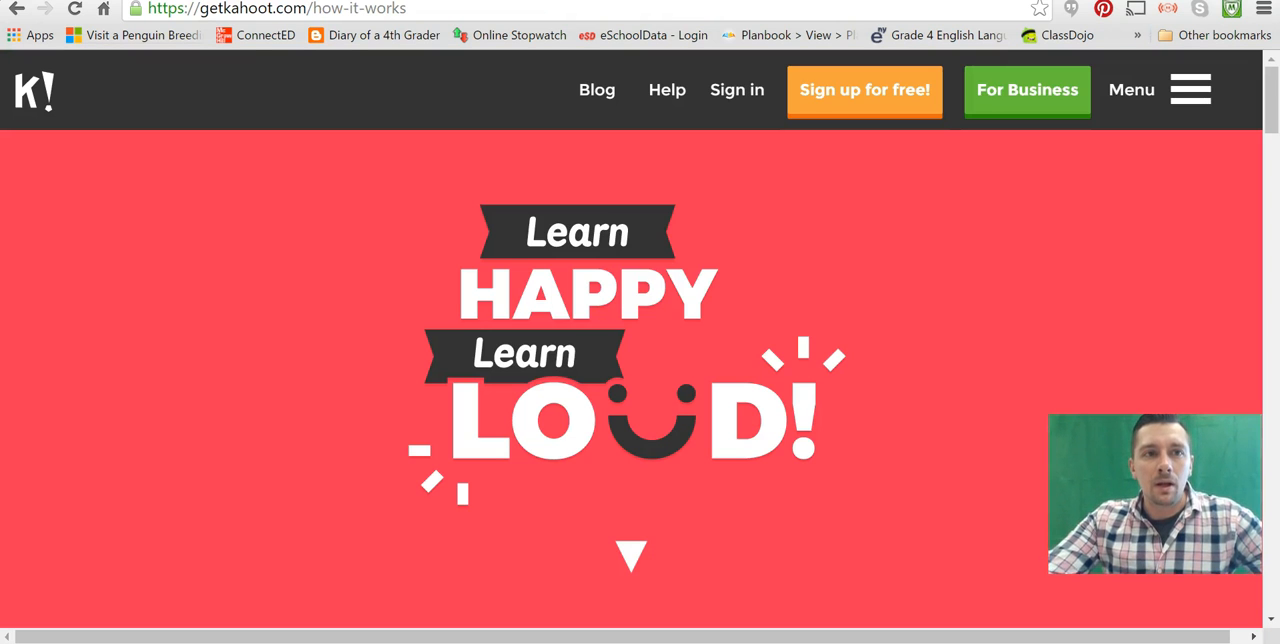
pyautogui.moveTo(258, 39)
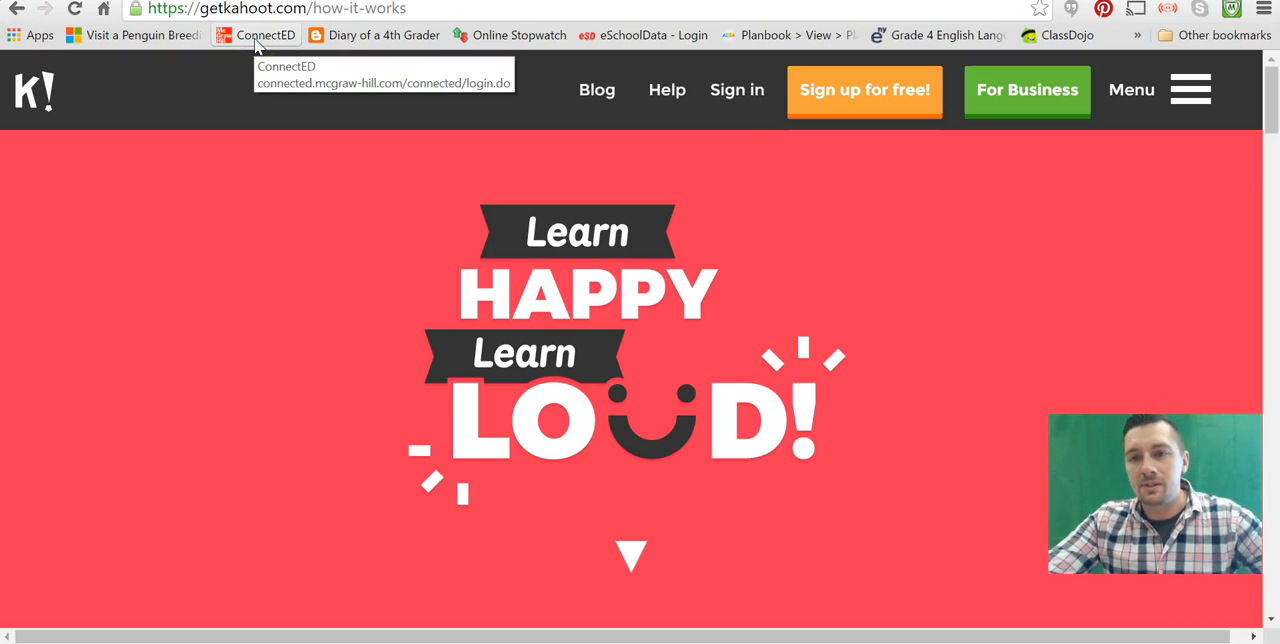
pyautogui.moveTo(73, 497)
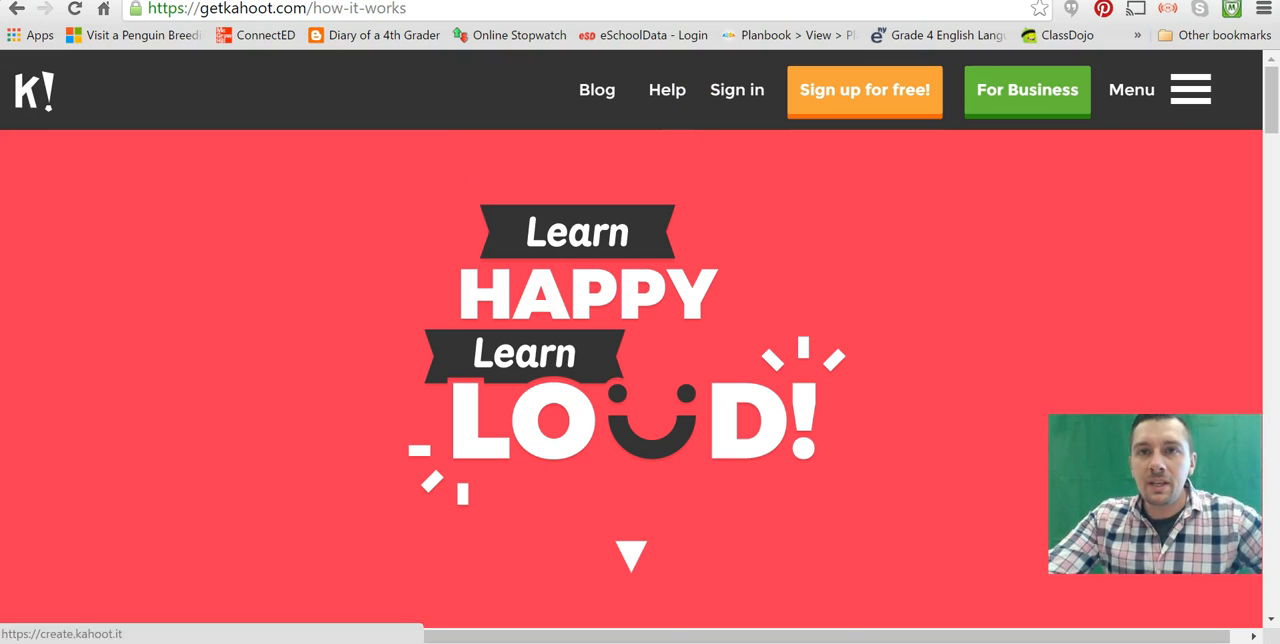
pyautogui.write('edtech101.org')
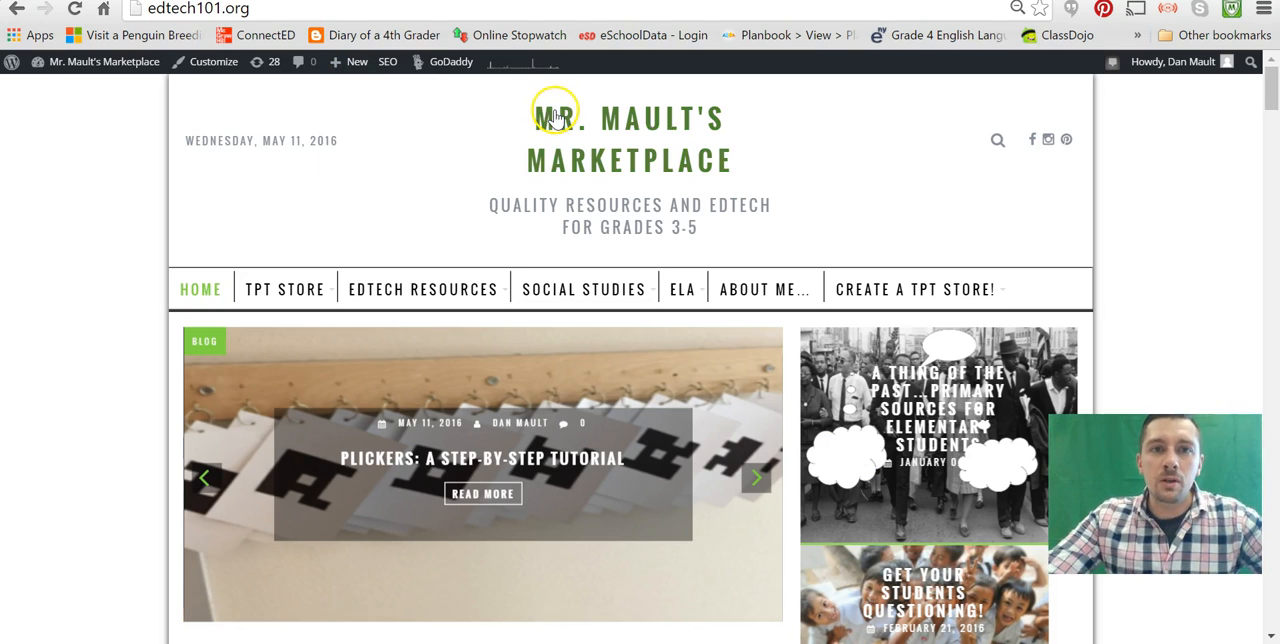